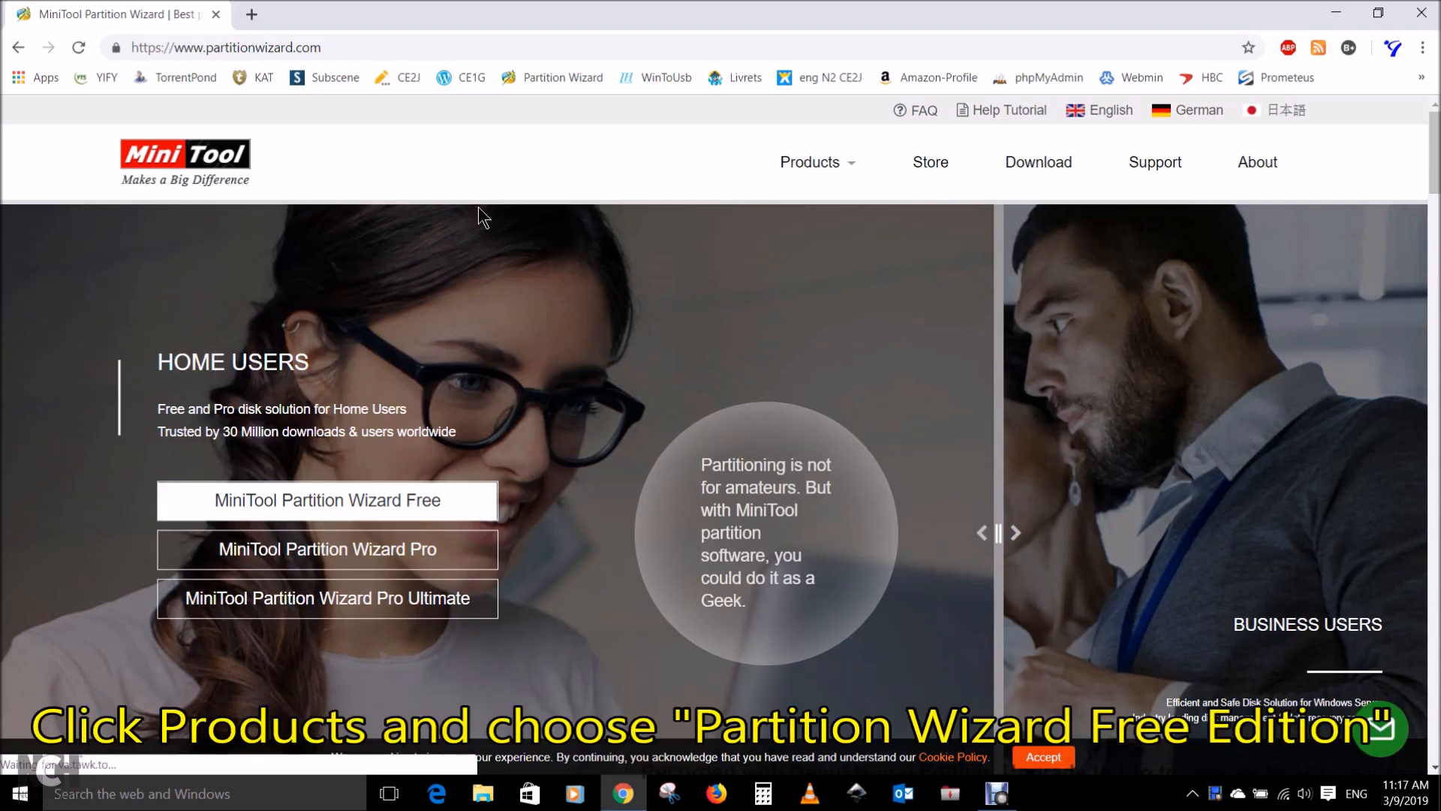
Step: Download the Partition Wizard Free Edition installer from partitionwizard.com's Products menu
click(811, 162)
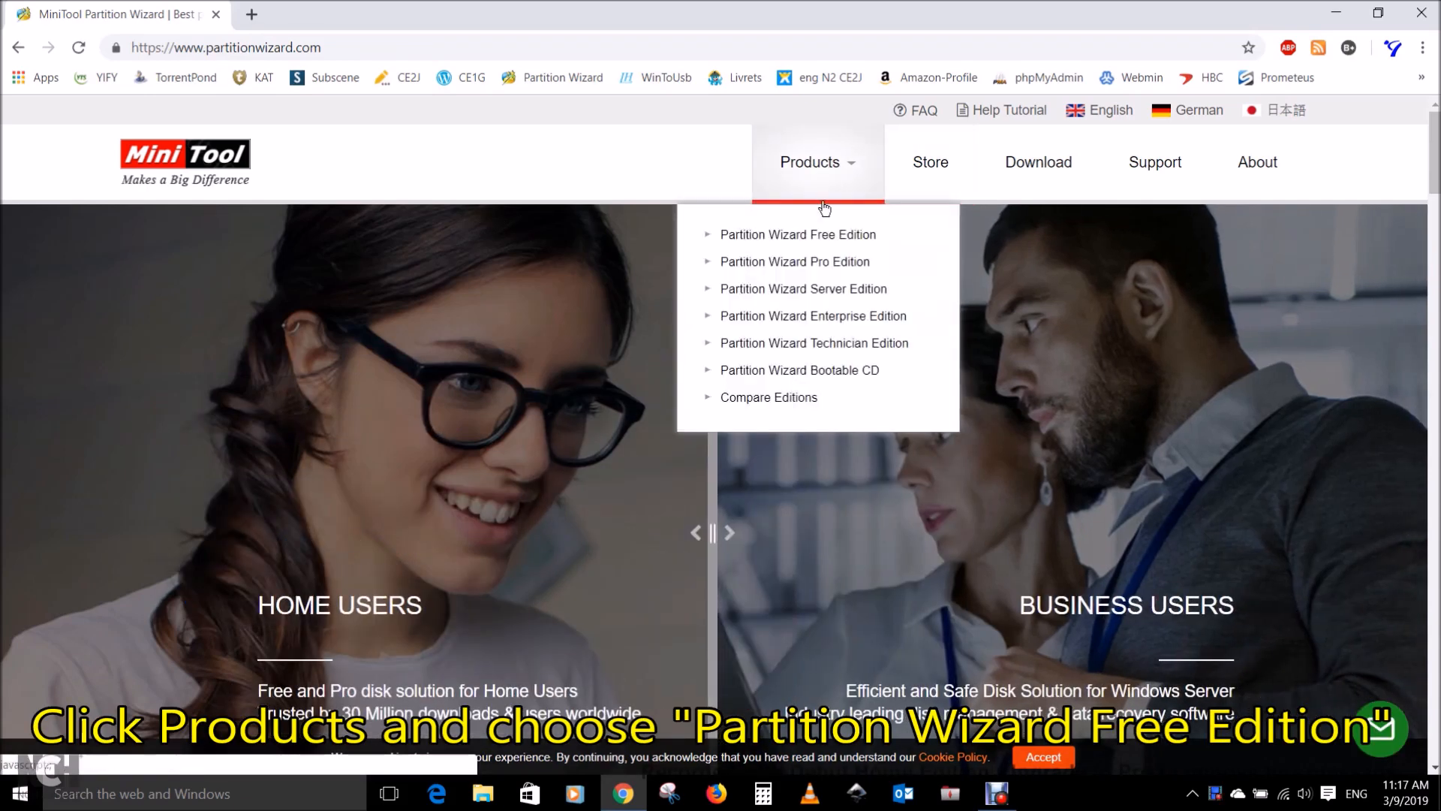
click(797, 234)
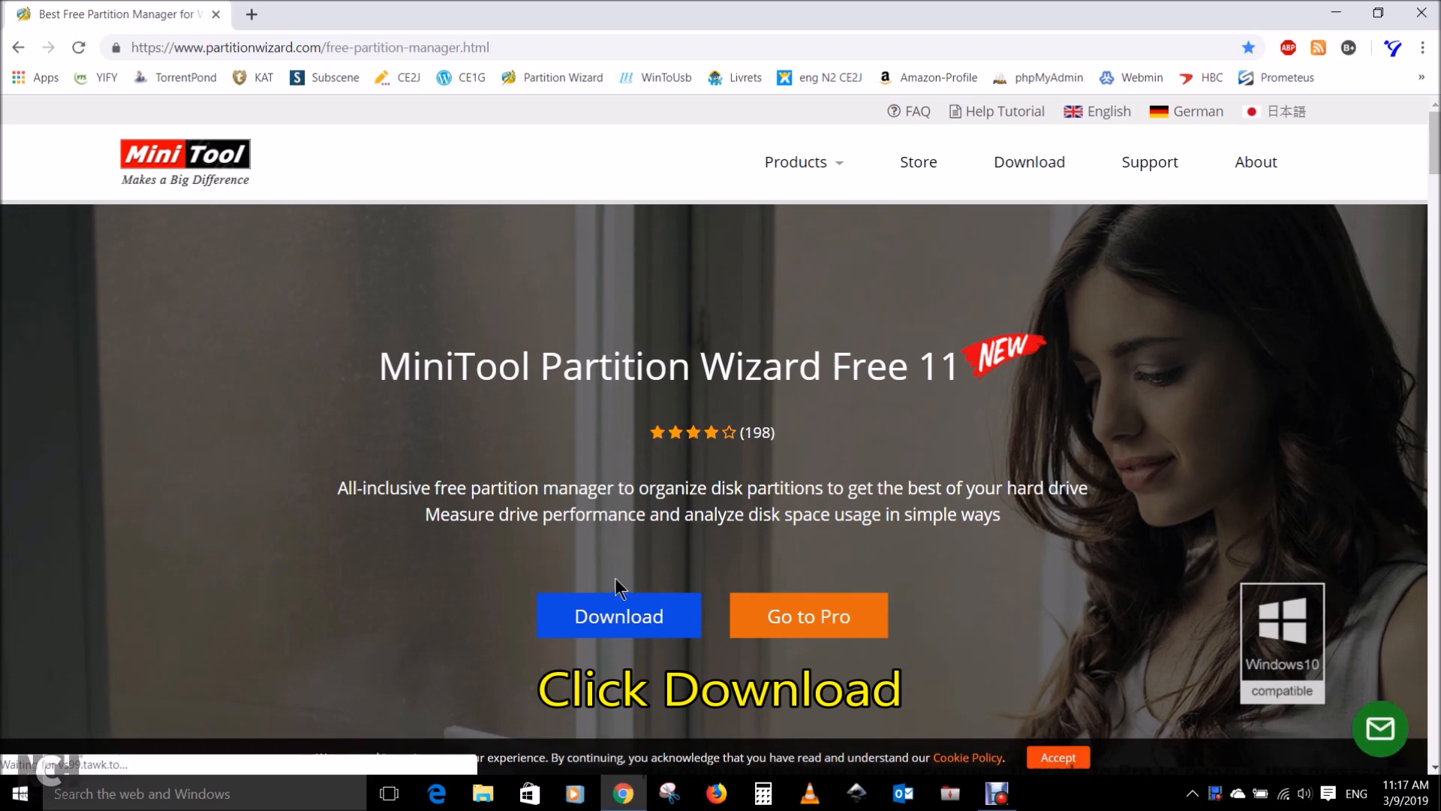
click(618, 616)
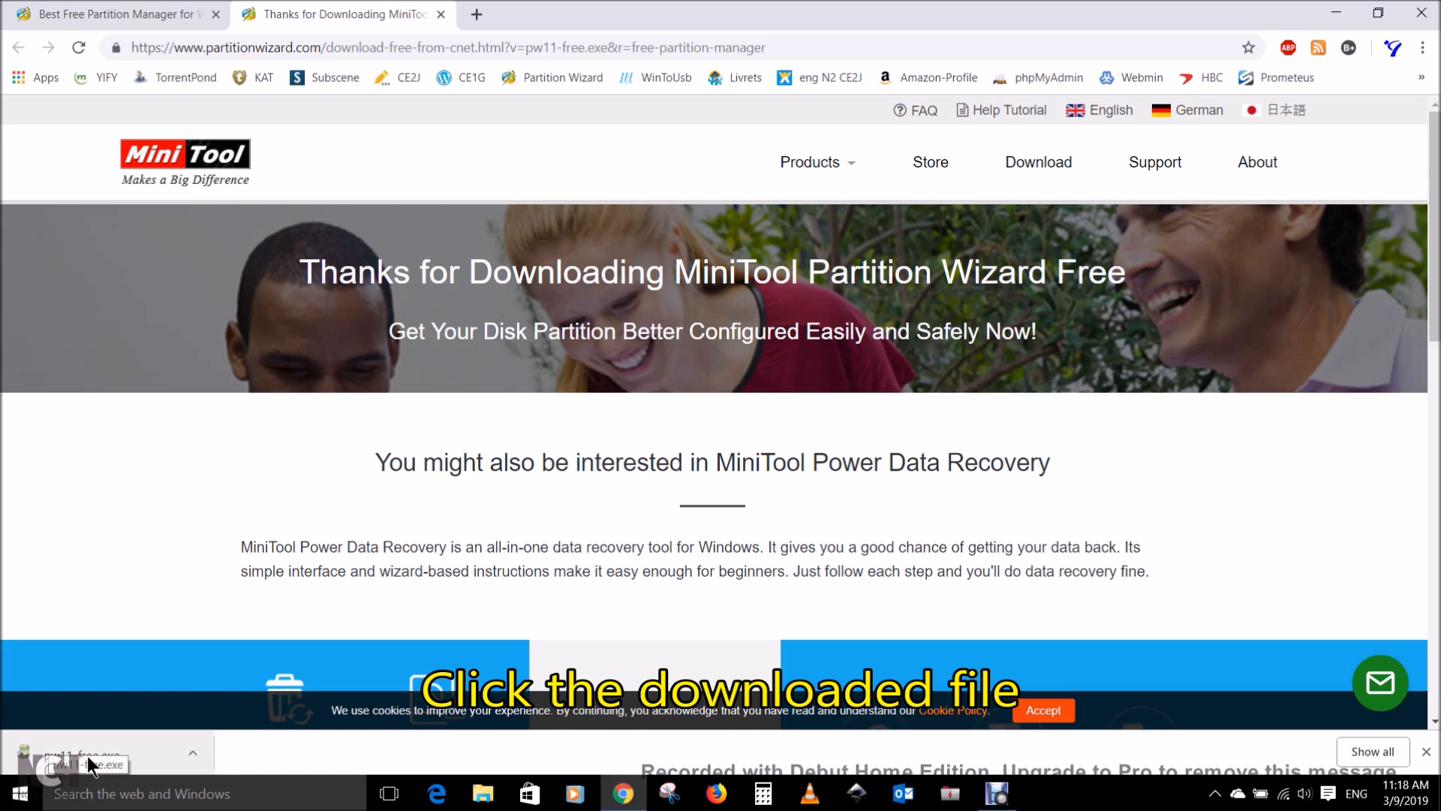
Step: Run the installer in English, accept the license, and keep default folders and desktop shortcut
click(88, 754)
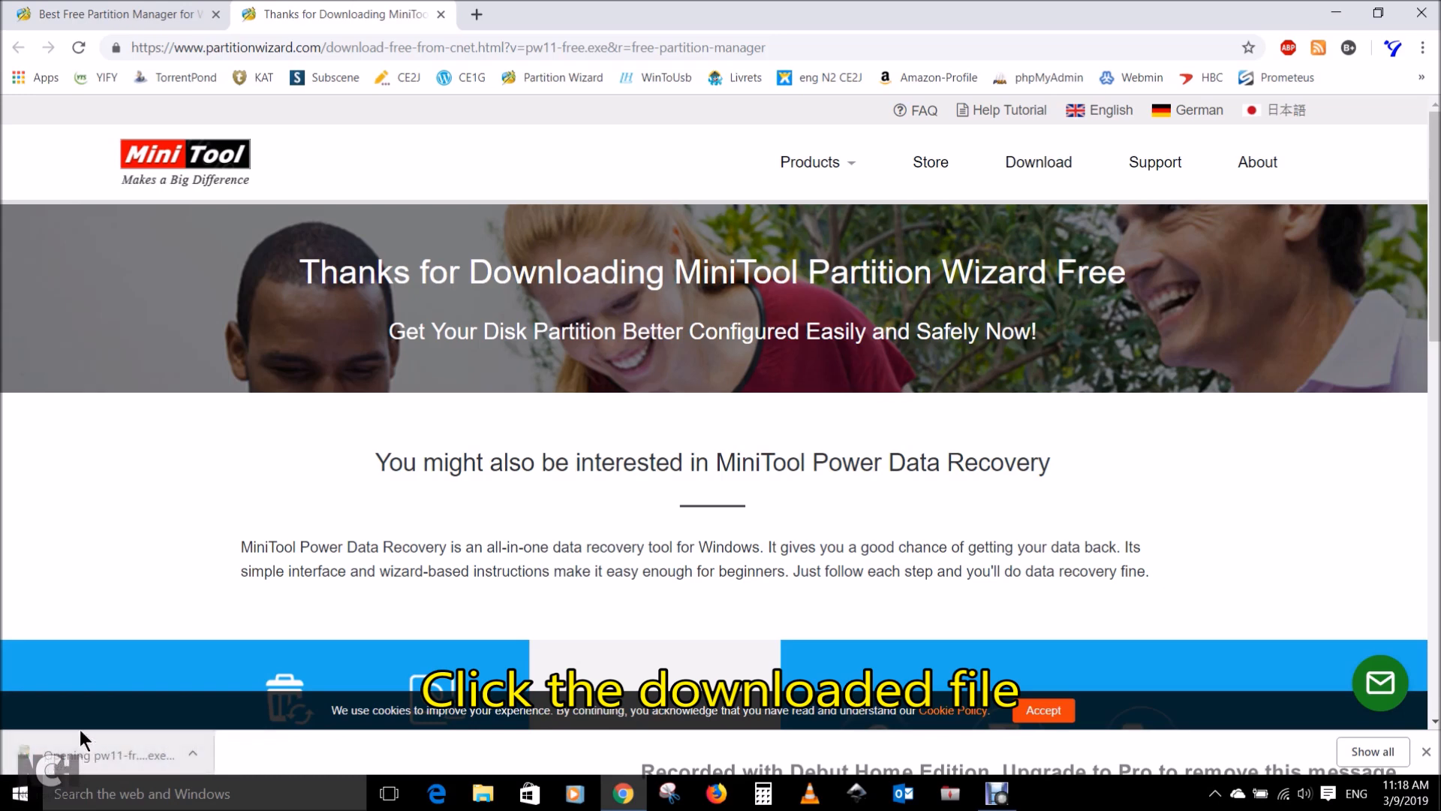
click(113, 755)
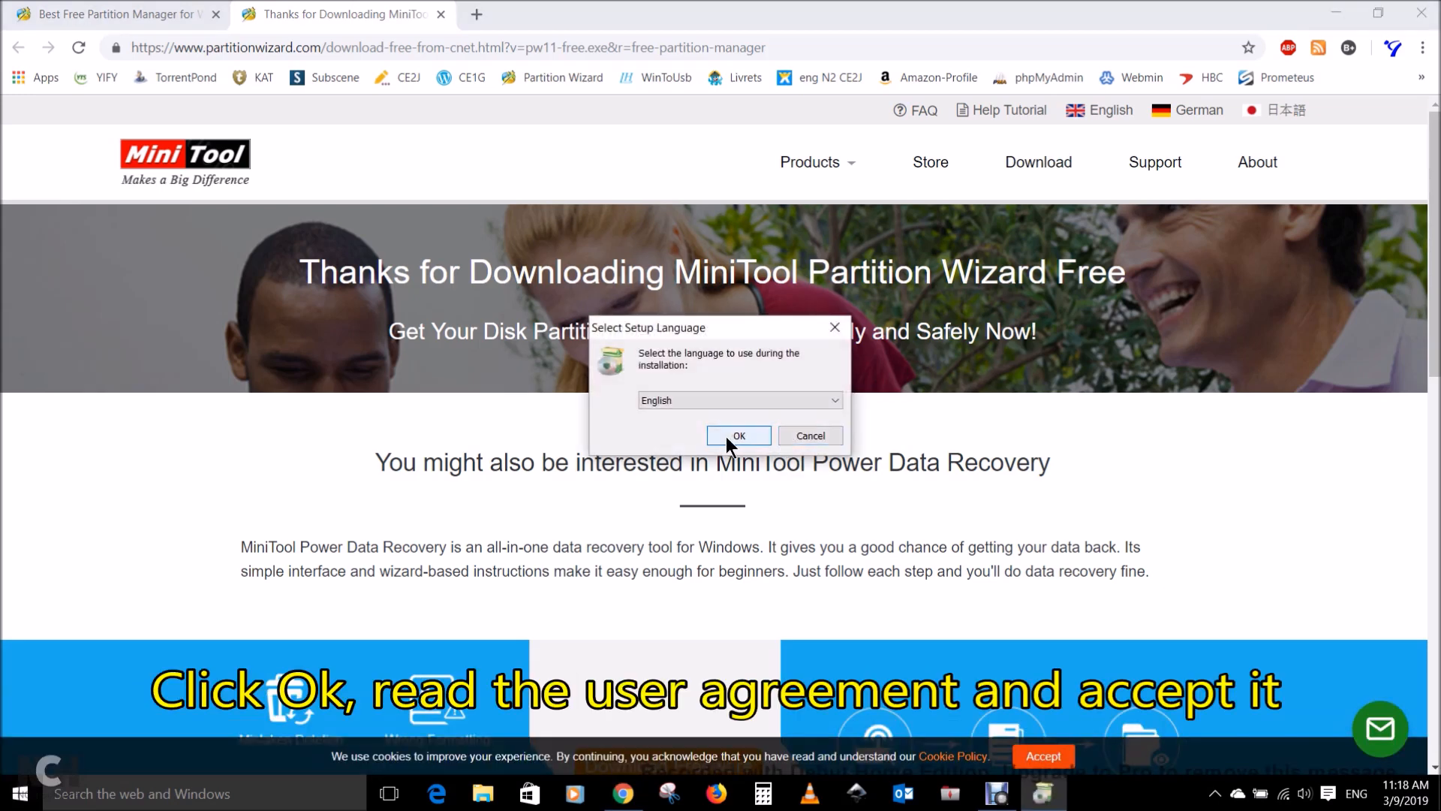
click(739, 435)
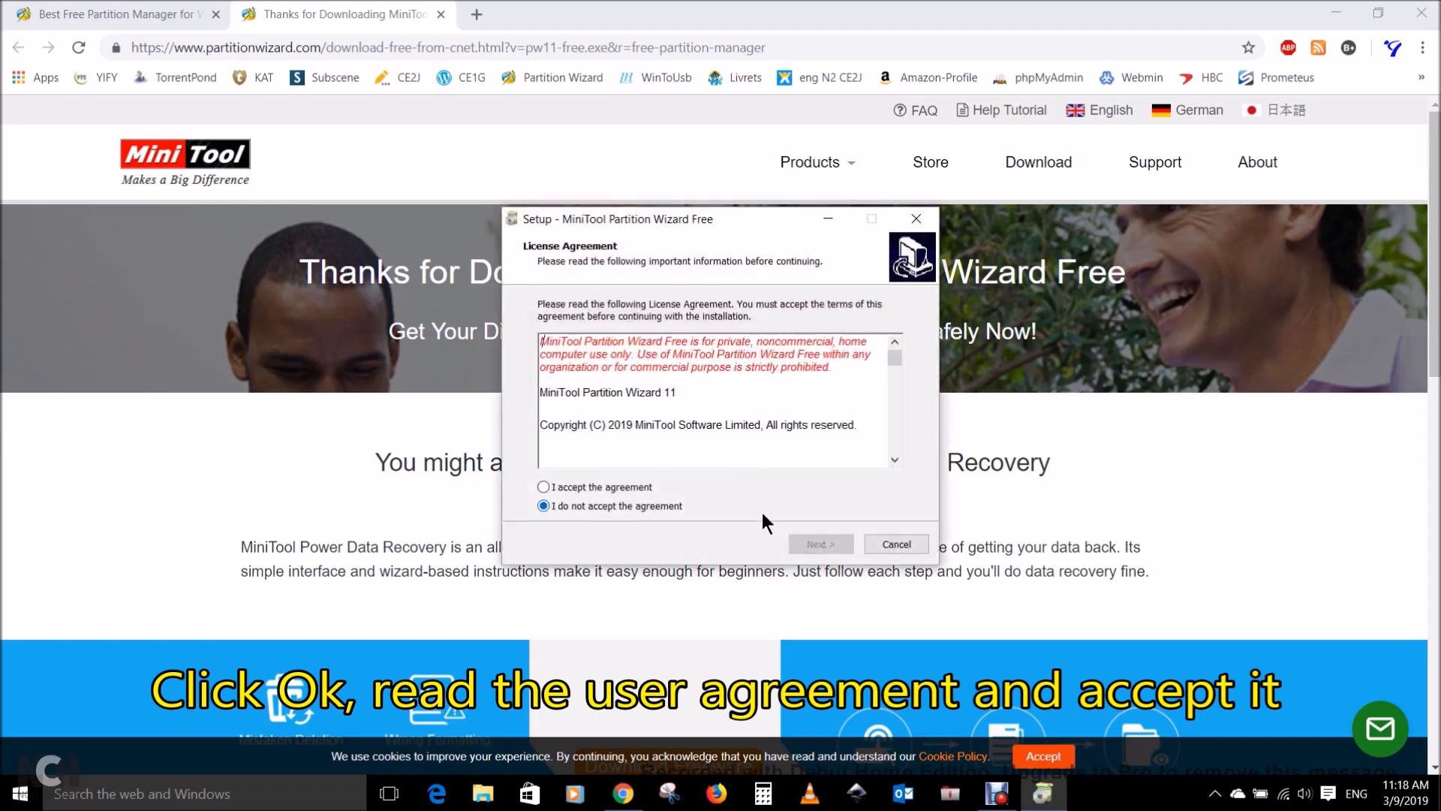
click(543, 487)
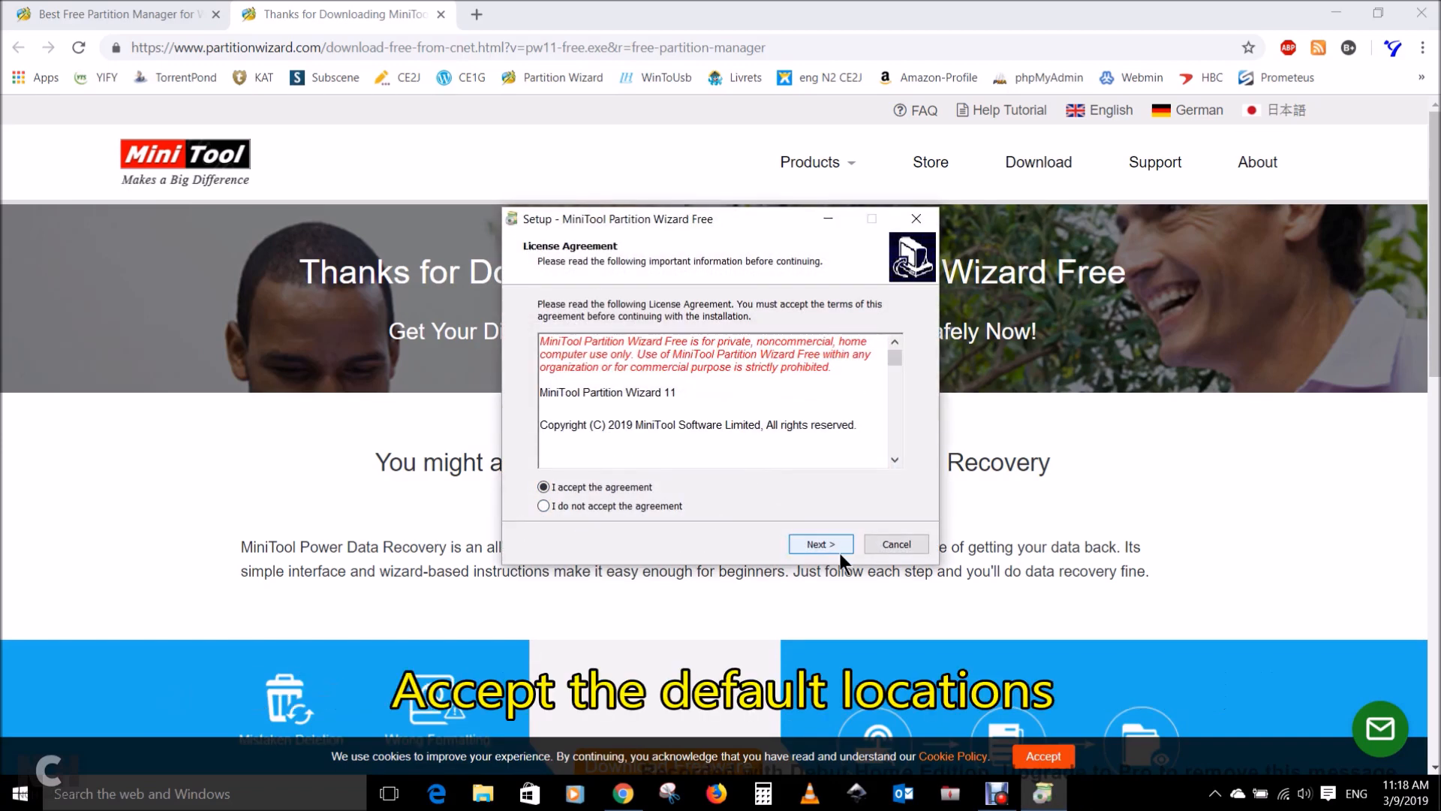
click(821, 543)
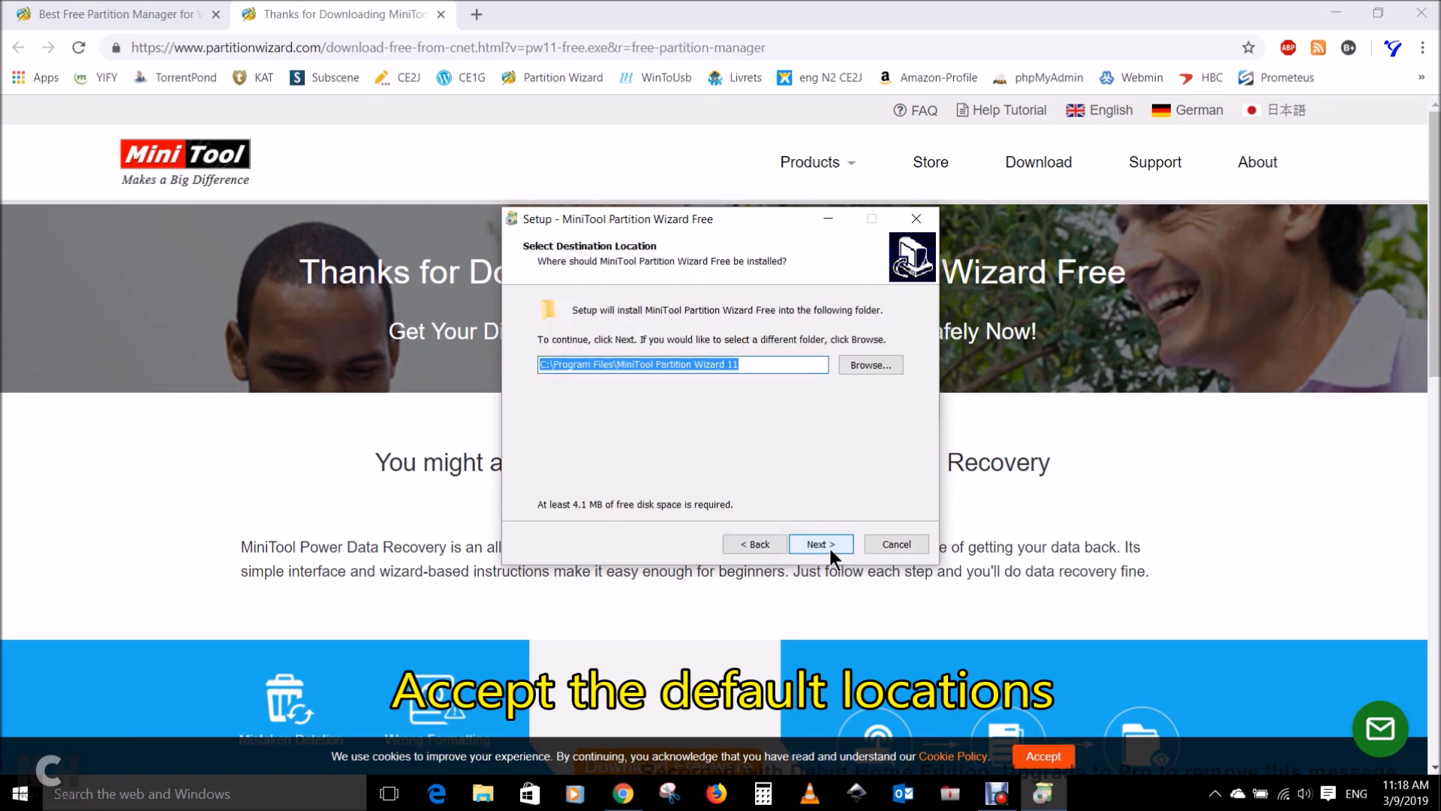
click(821, 544)
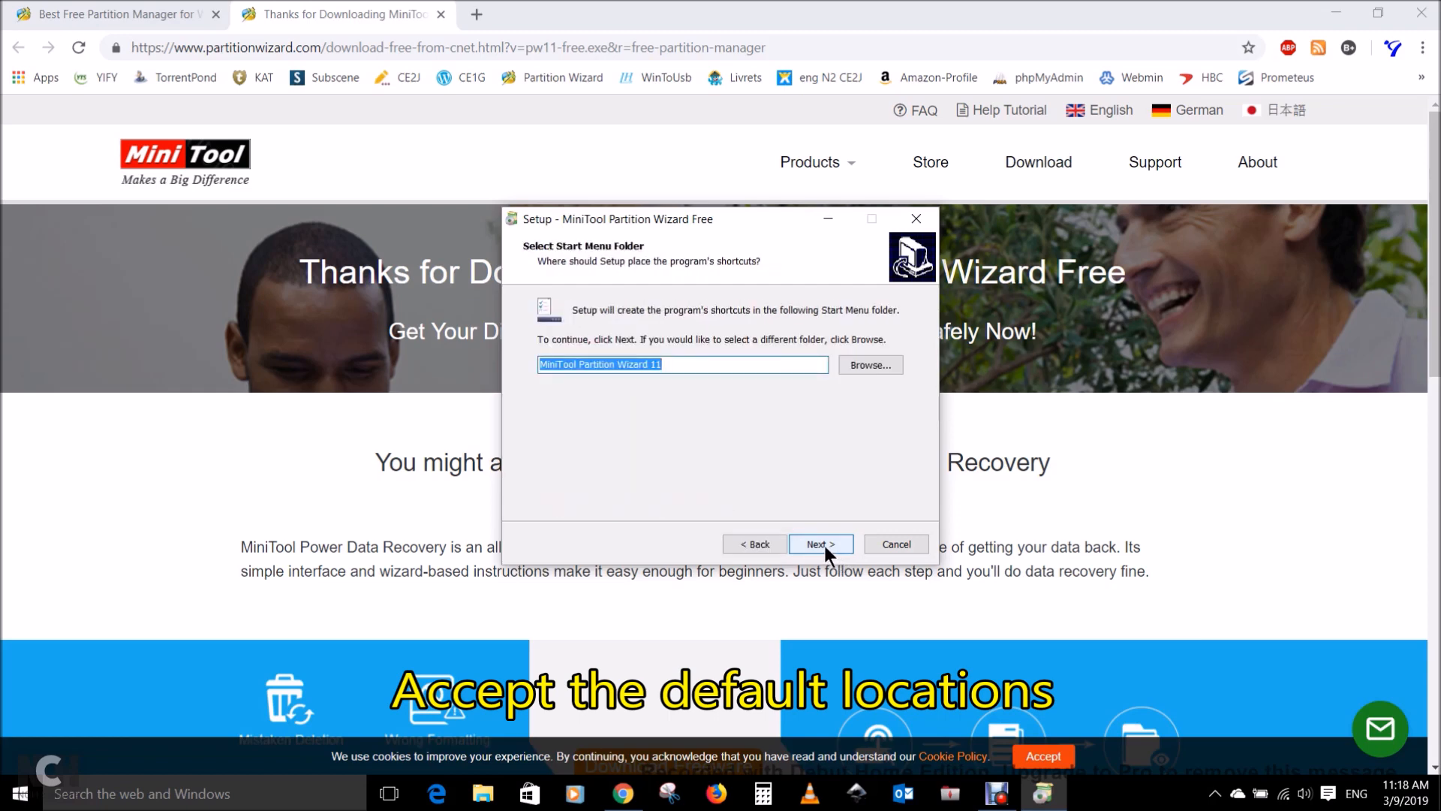
click(820, 544)
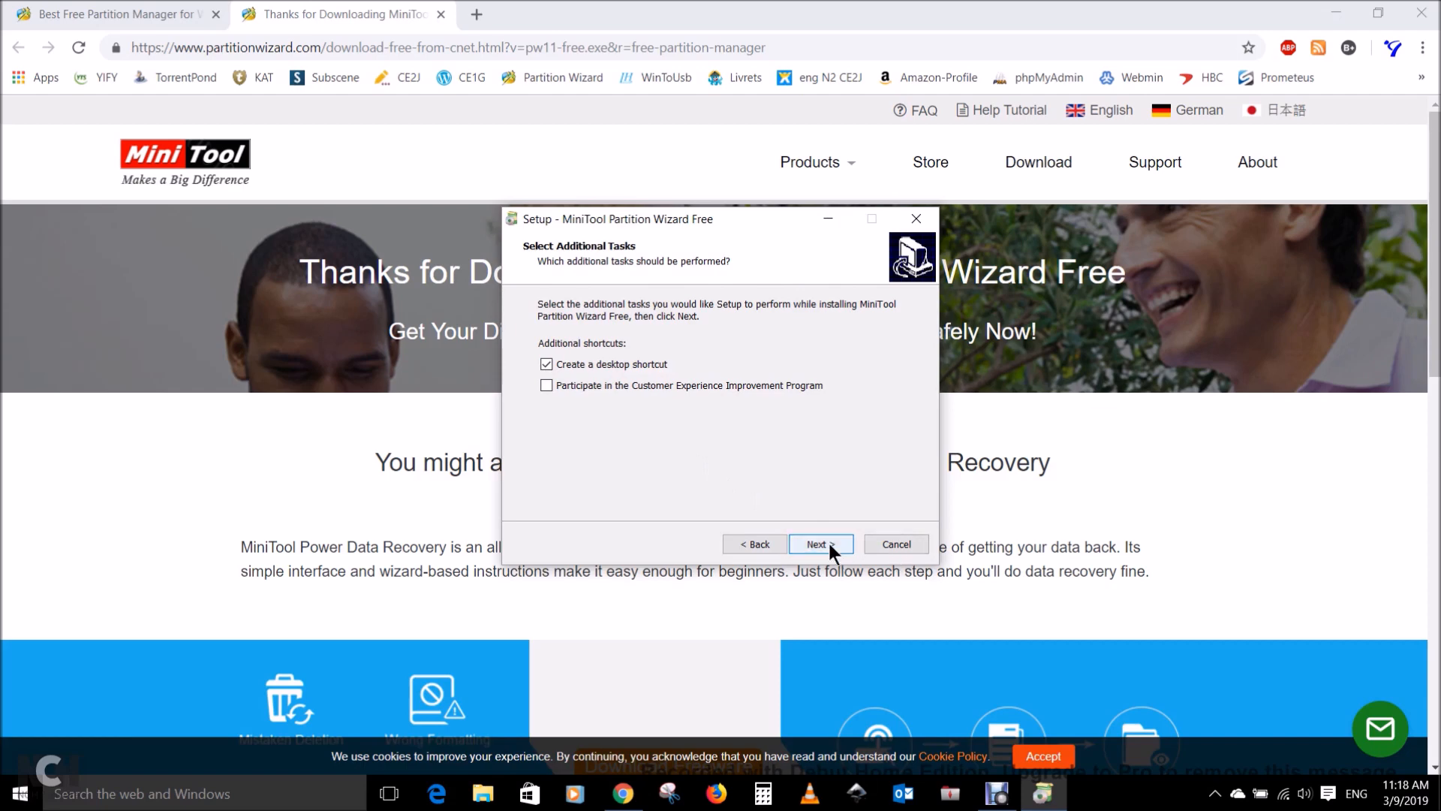
click(821, 544)
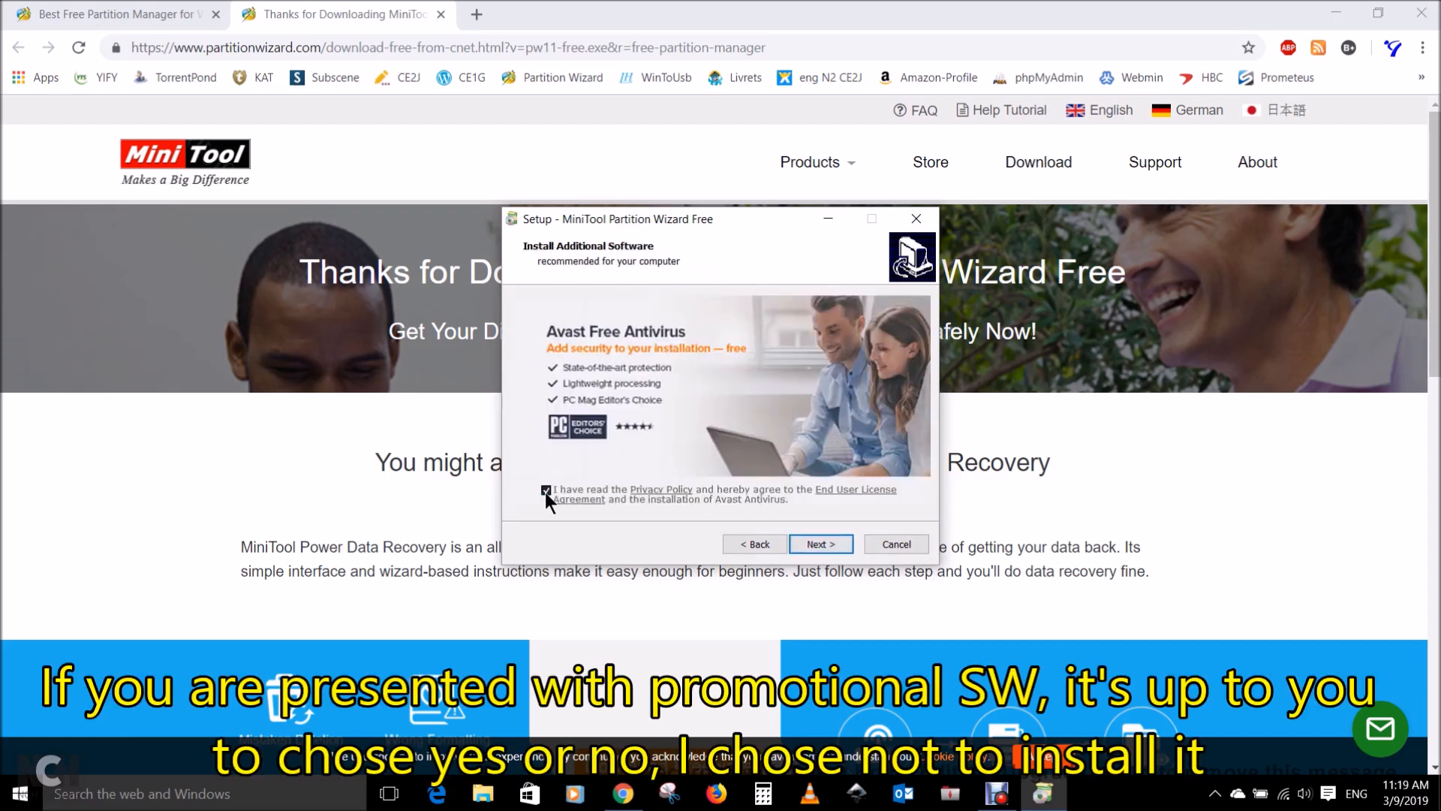
Step: Decline the Avast Free Antivirus offer, install Partition Wizard Free, and launch it
click(546, 489)
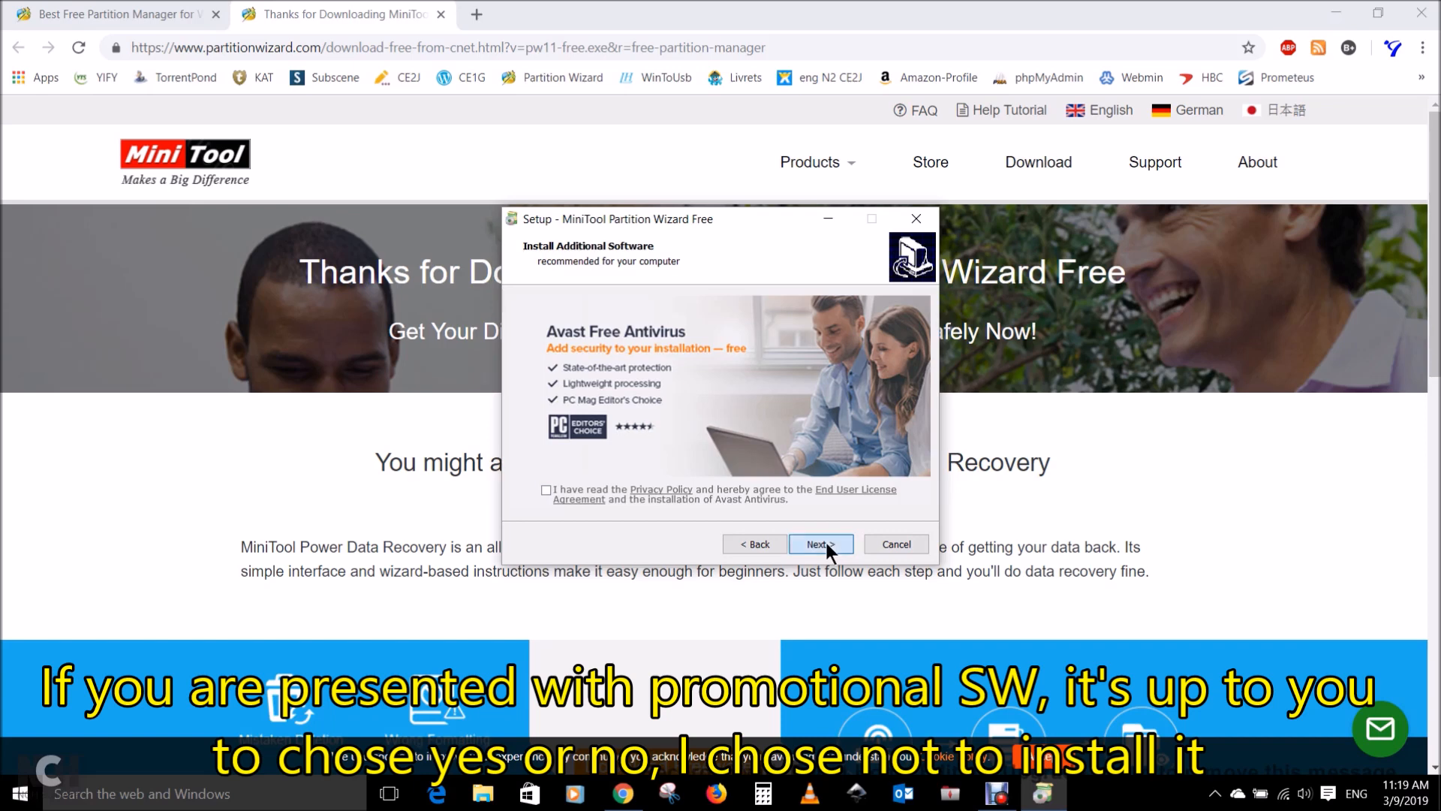
click(821, 543)
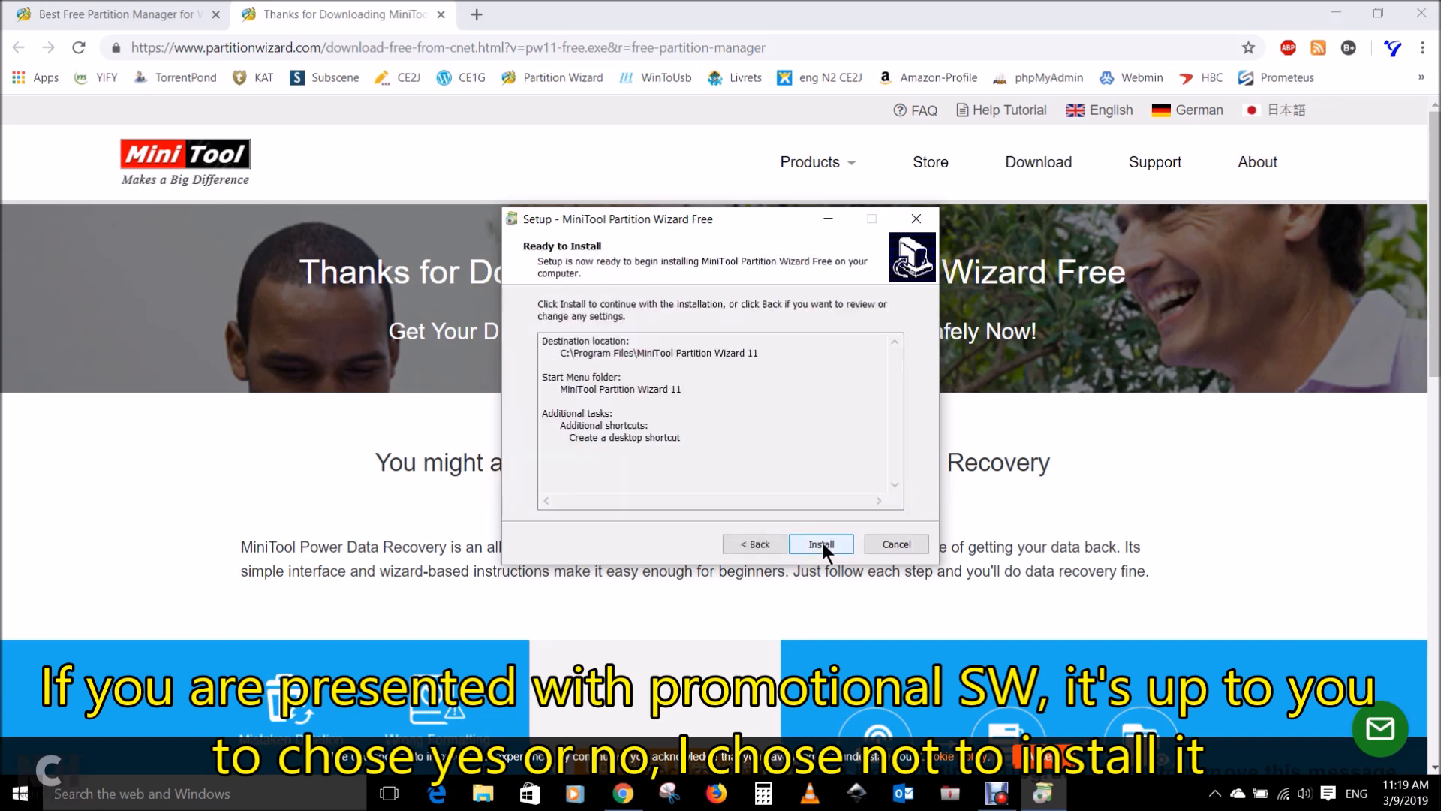
click(821, 543)
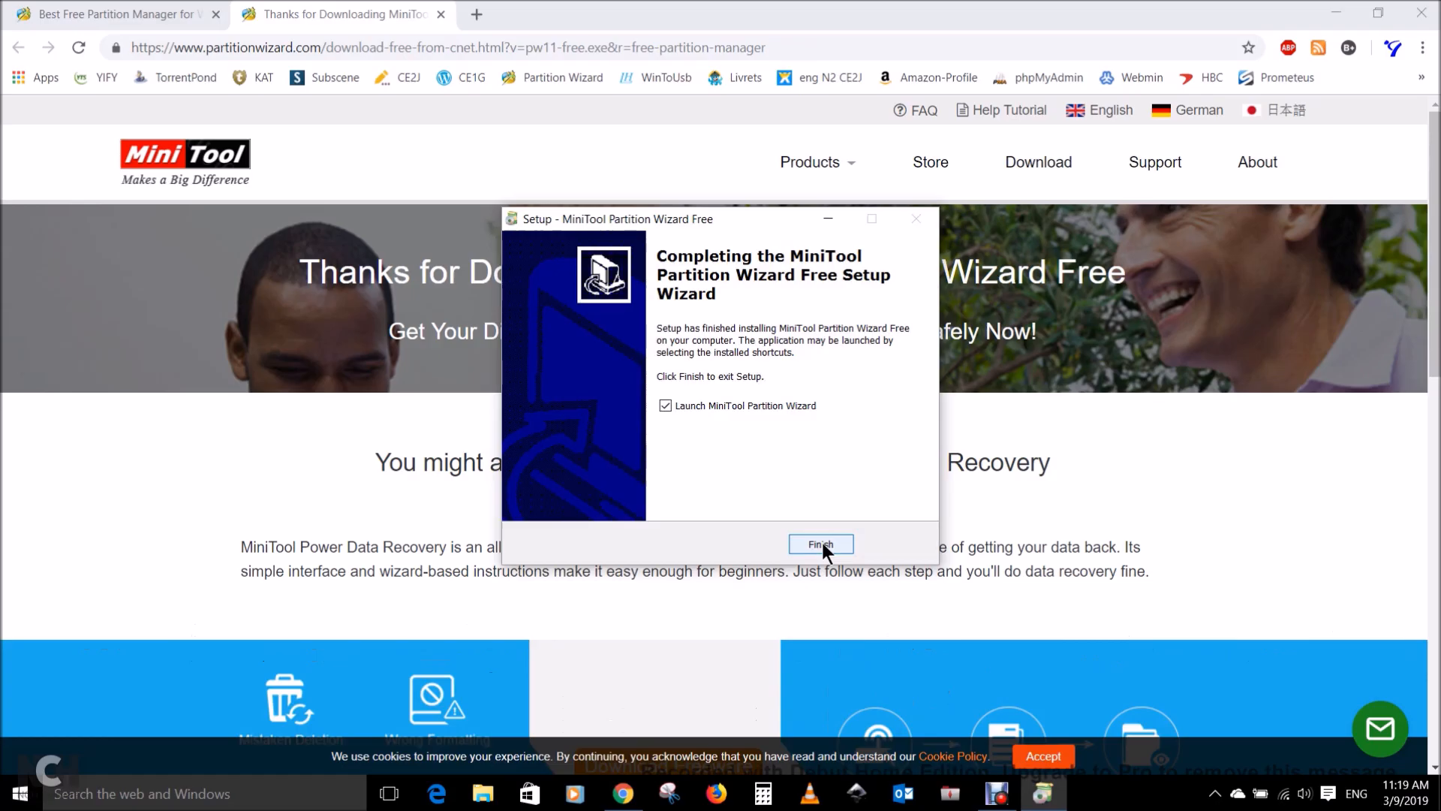
click(821, 543)
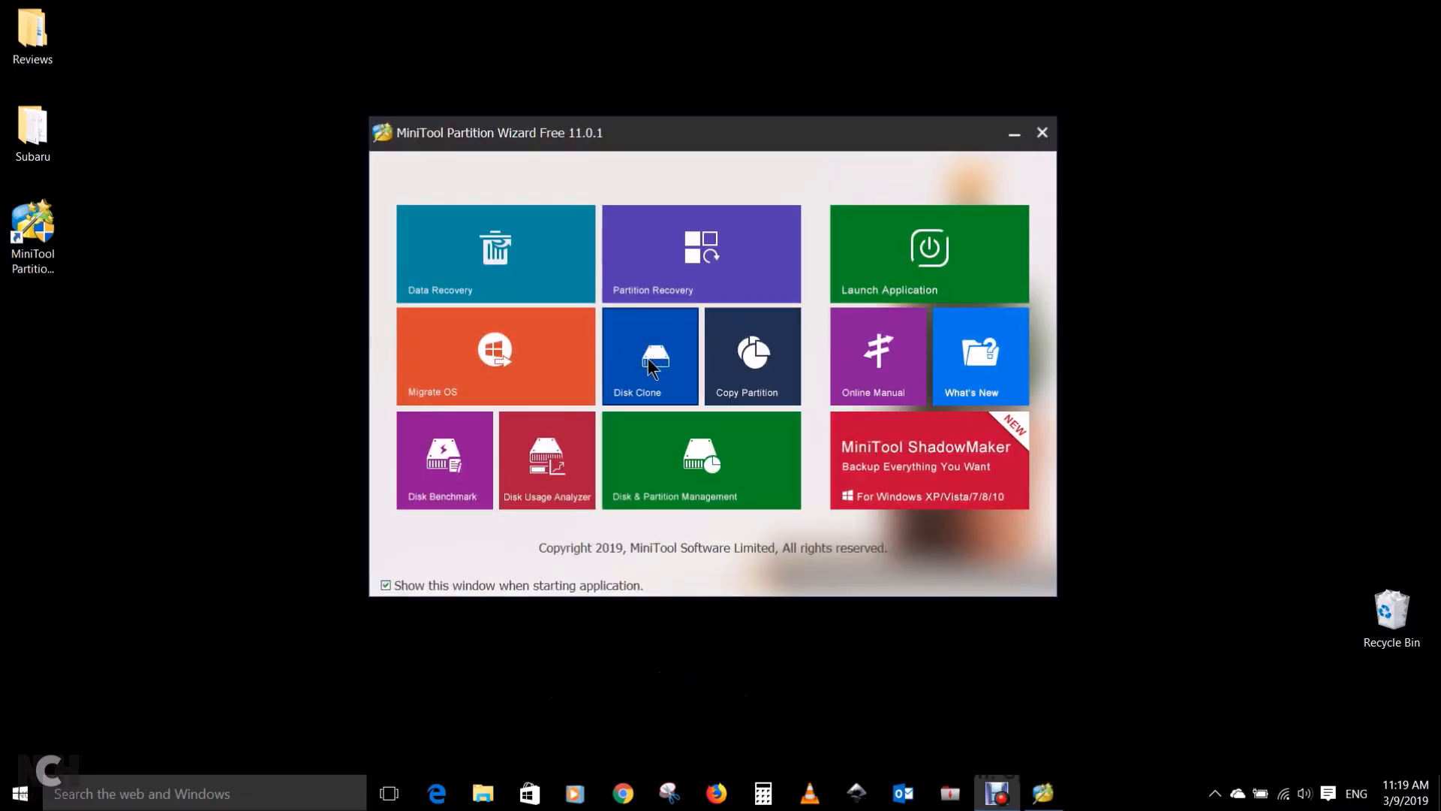
Step: Queue copying source Disk 1 to destination Disk 2 with partitions fitted to the entire disk
click(650, 355)
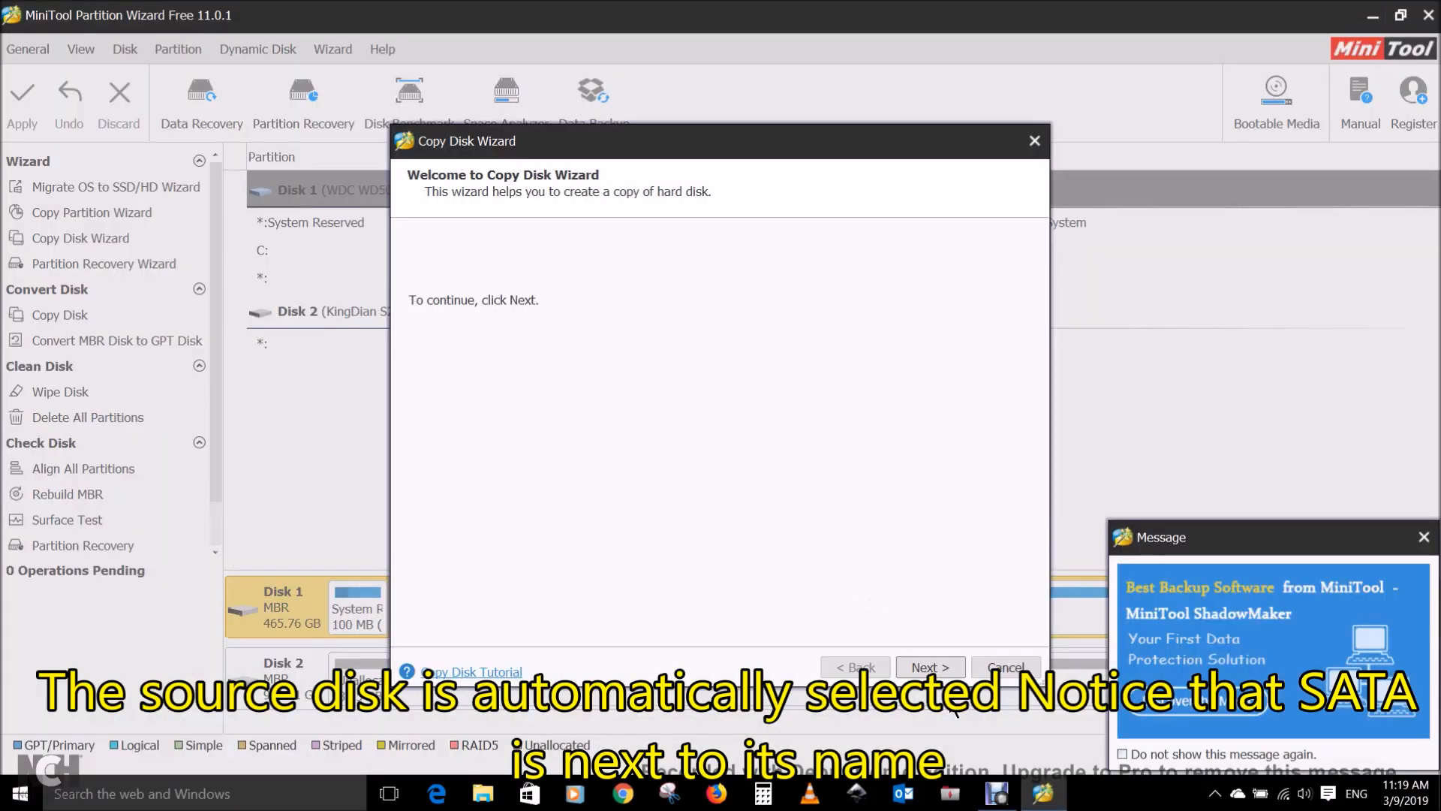
click(930, 667)
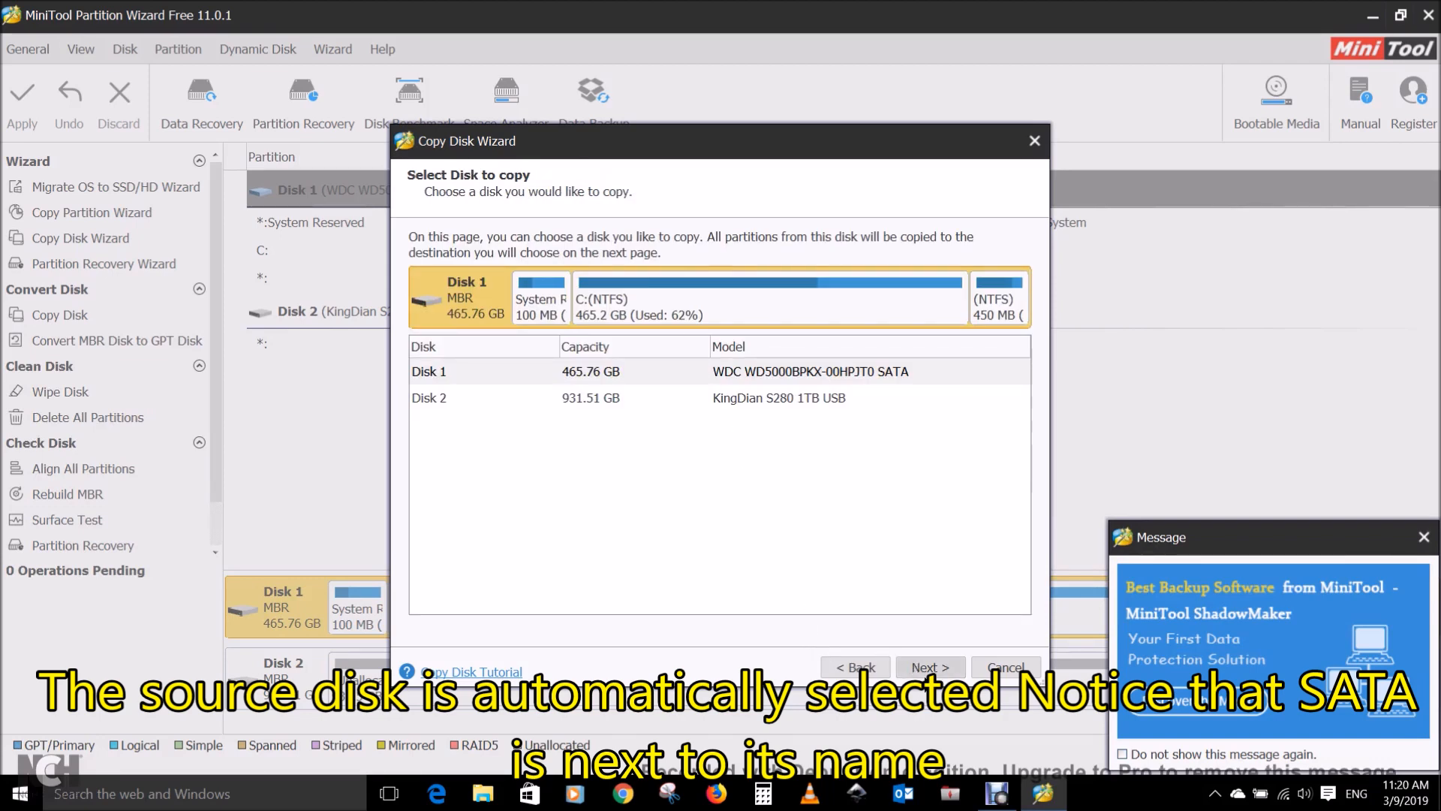
click(930, 667)
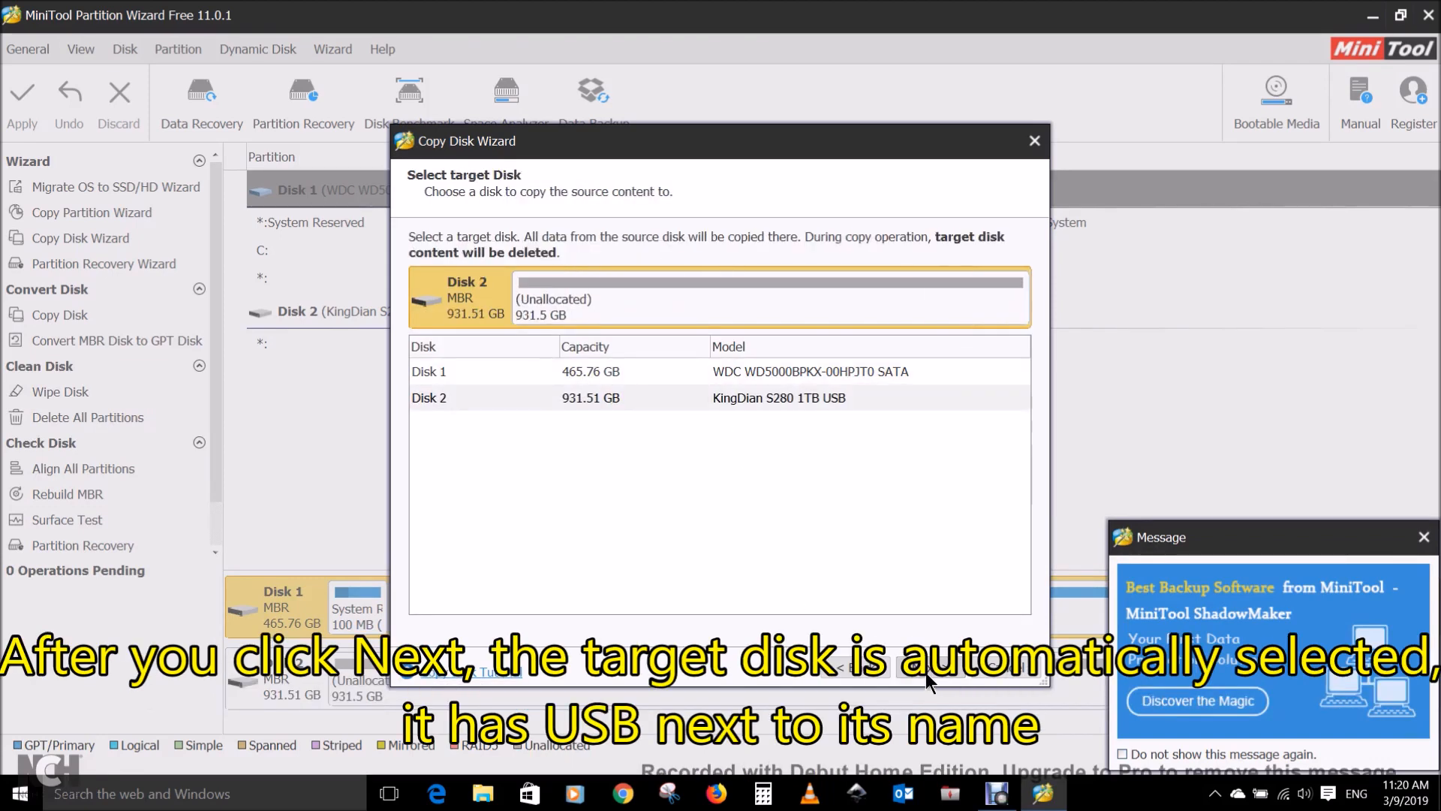
mouse_move(897, 618)
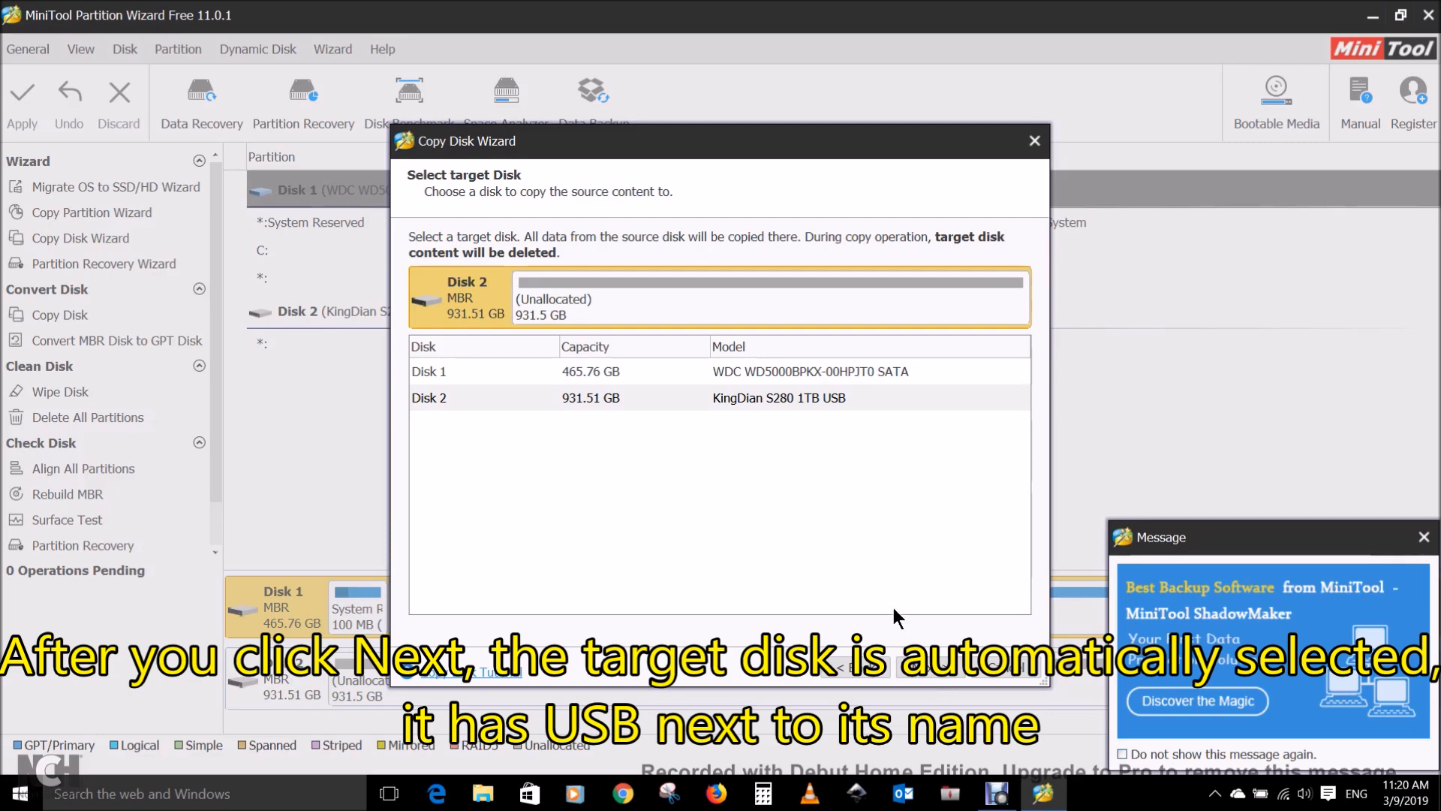
mouse_move(659, 245)
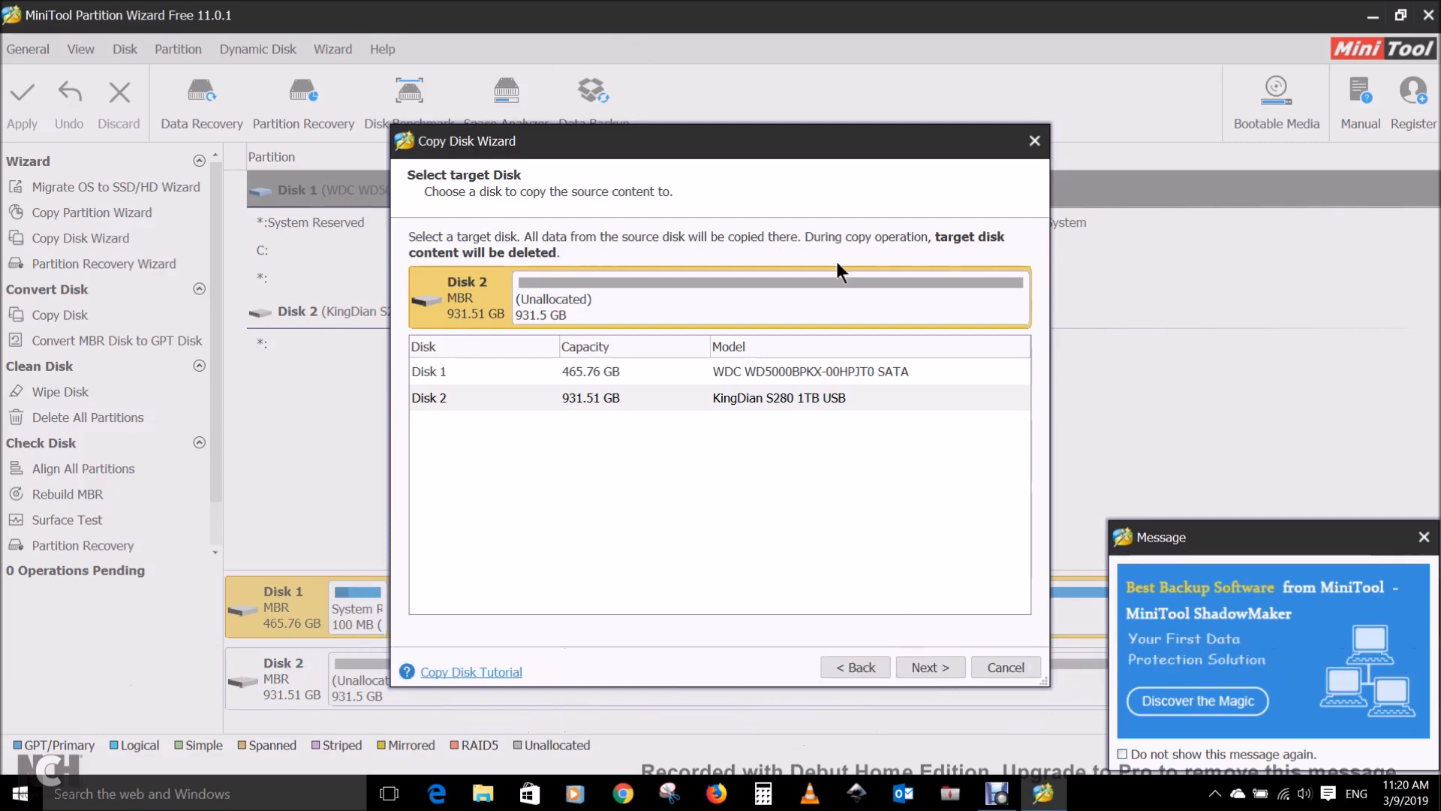
mouse_move(584, 377)
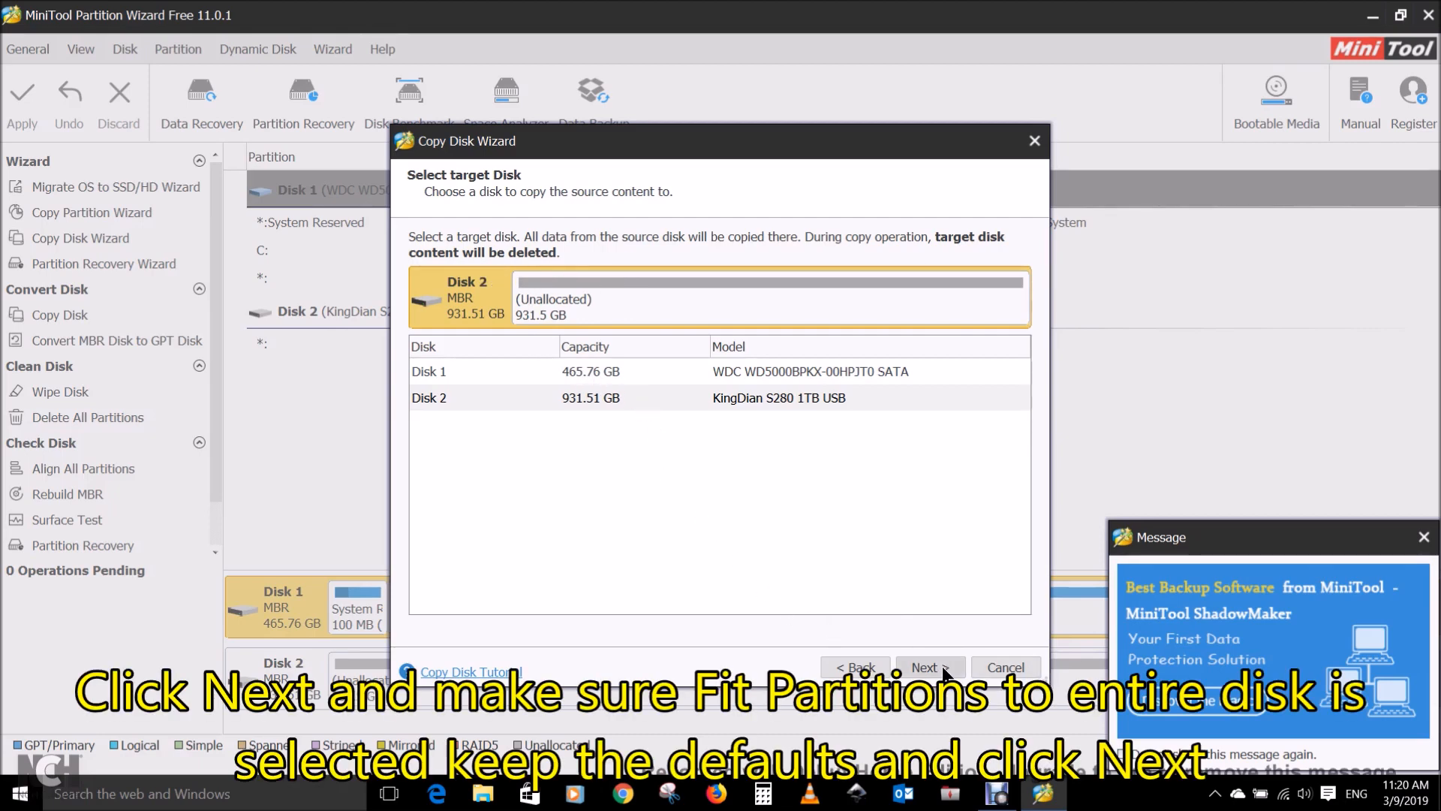
click(928, 668)
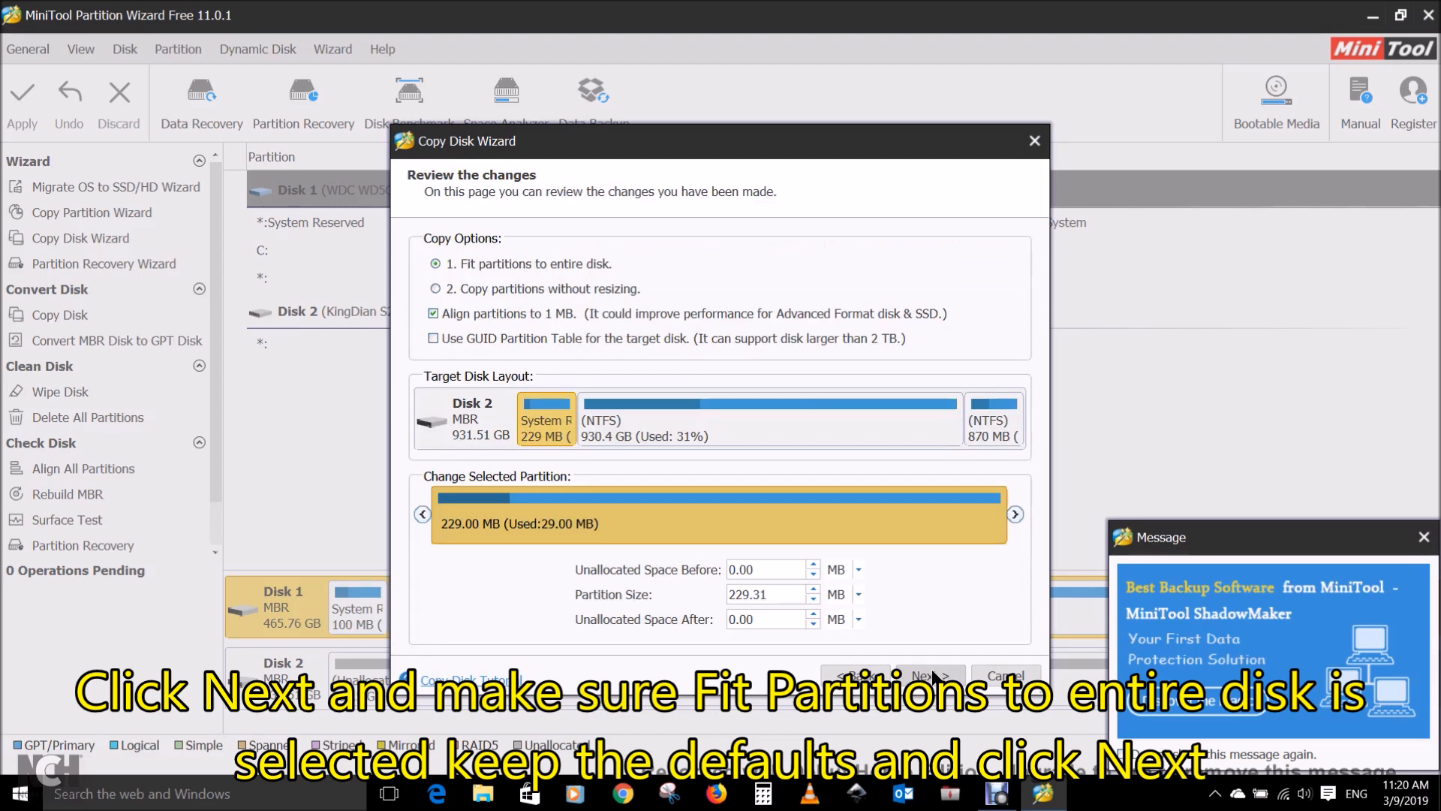
mouse_move(499, 244)
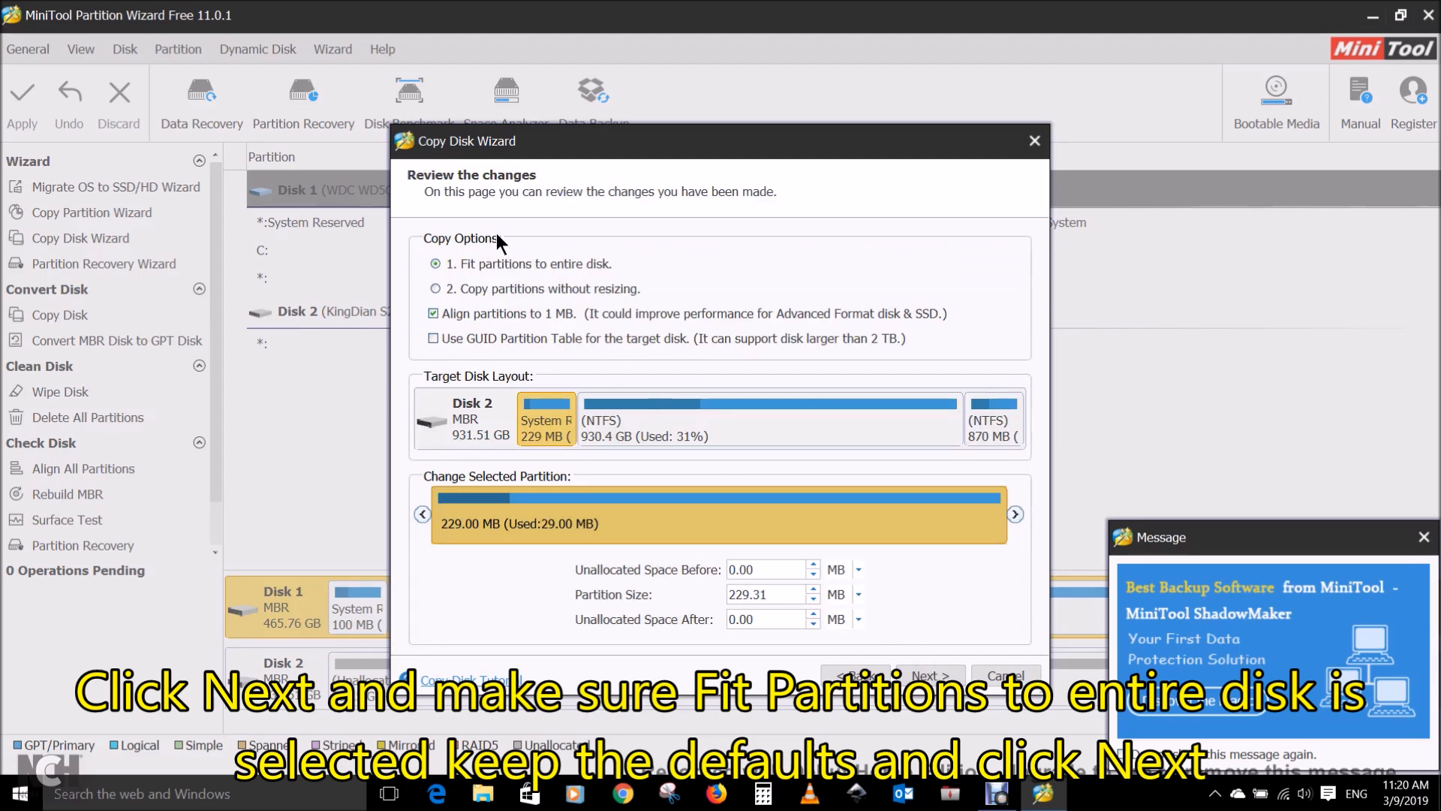
mouse_move(525, 295)
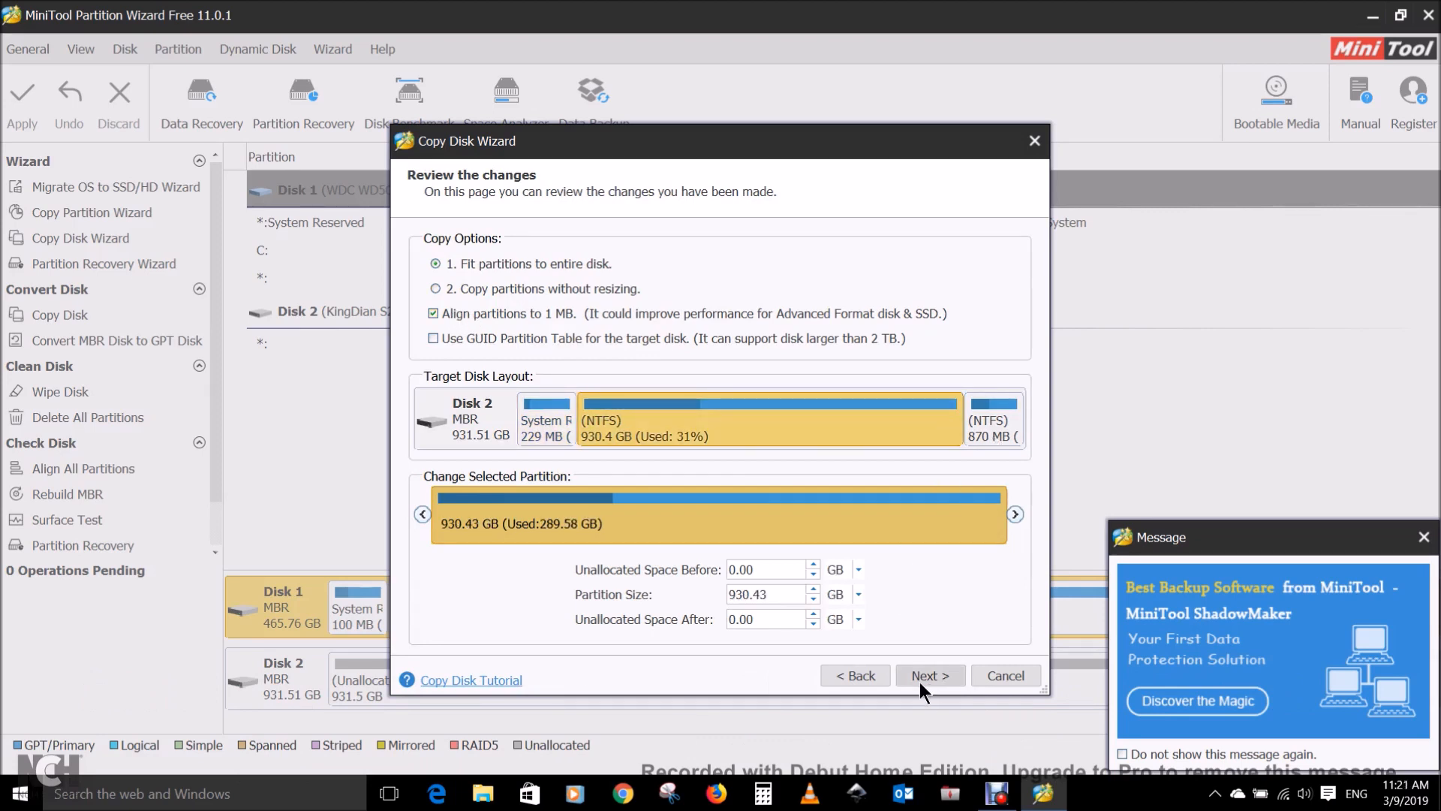
click(930, 675)
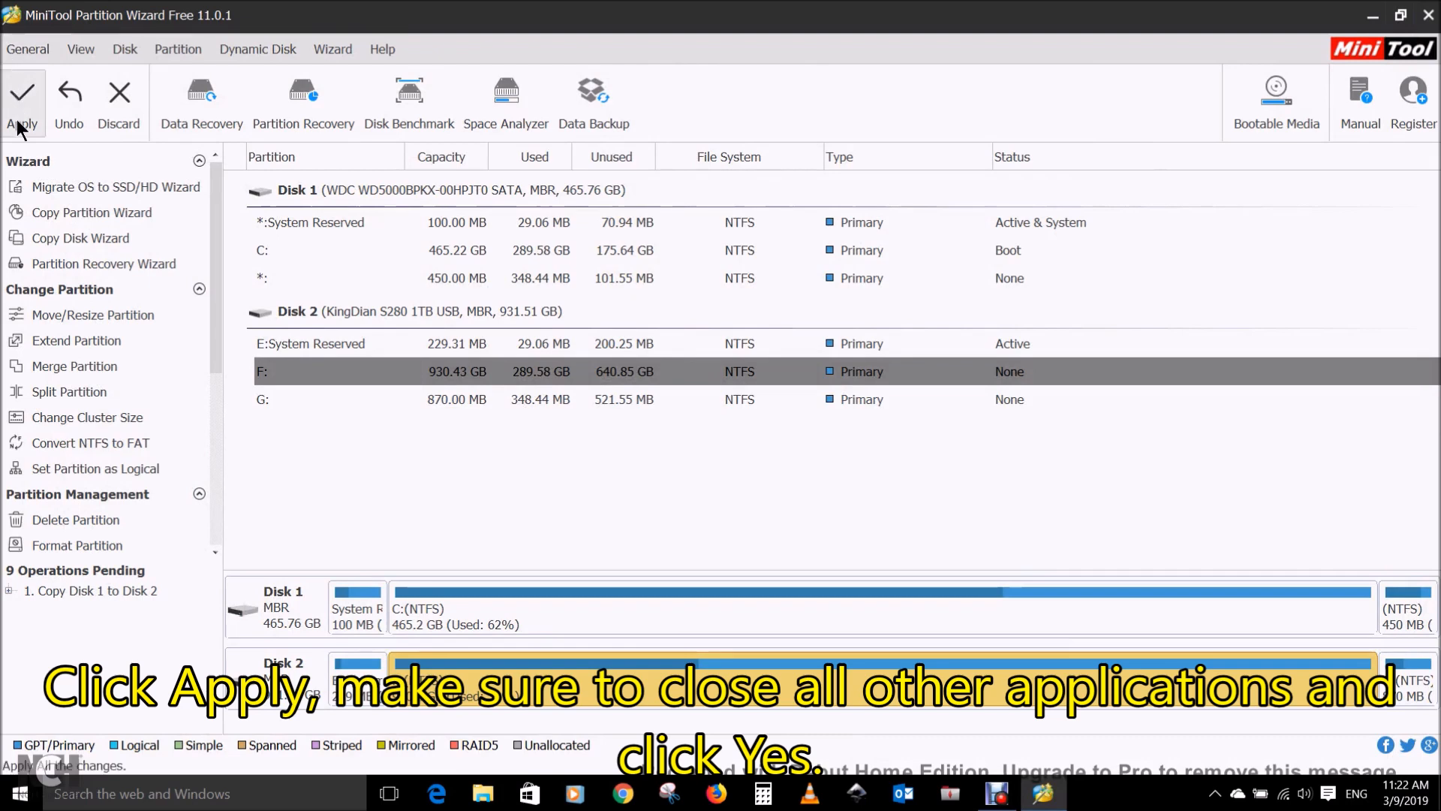
mouse_move(23, 98)
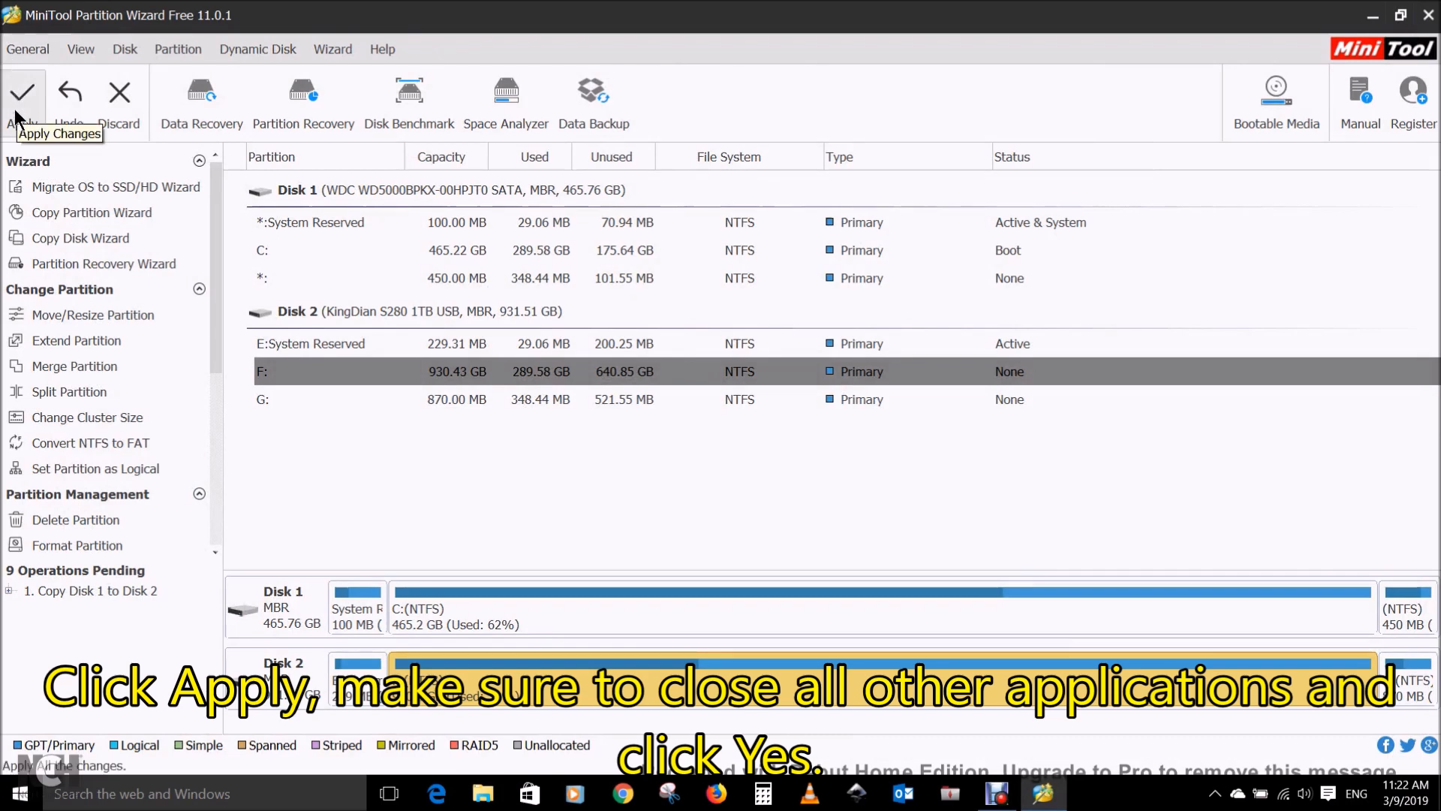
Step: Apply the pending disk copy, confirm the changes, and restart the PC to finish
click(23, 91)
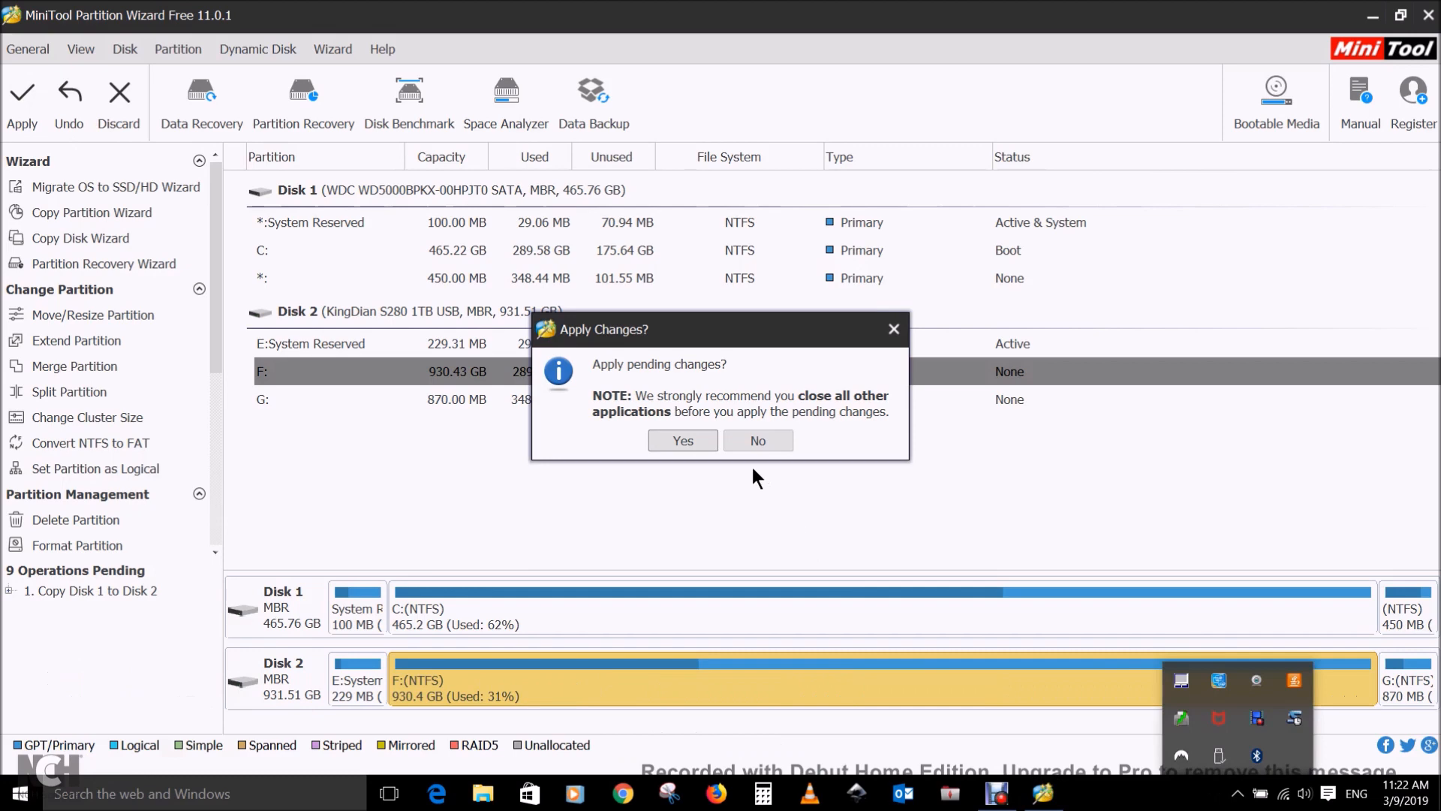
click(683, 440)
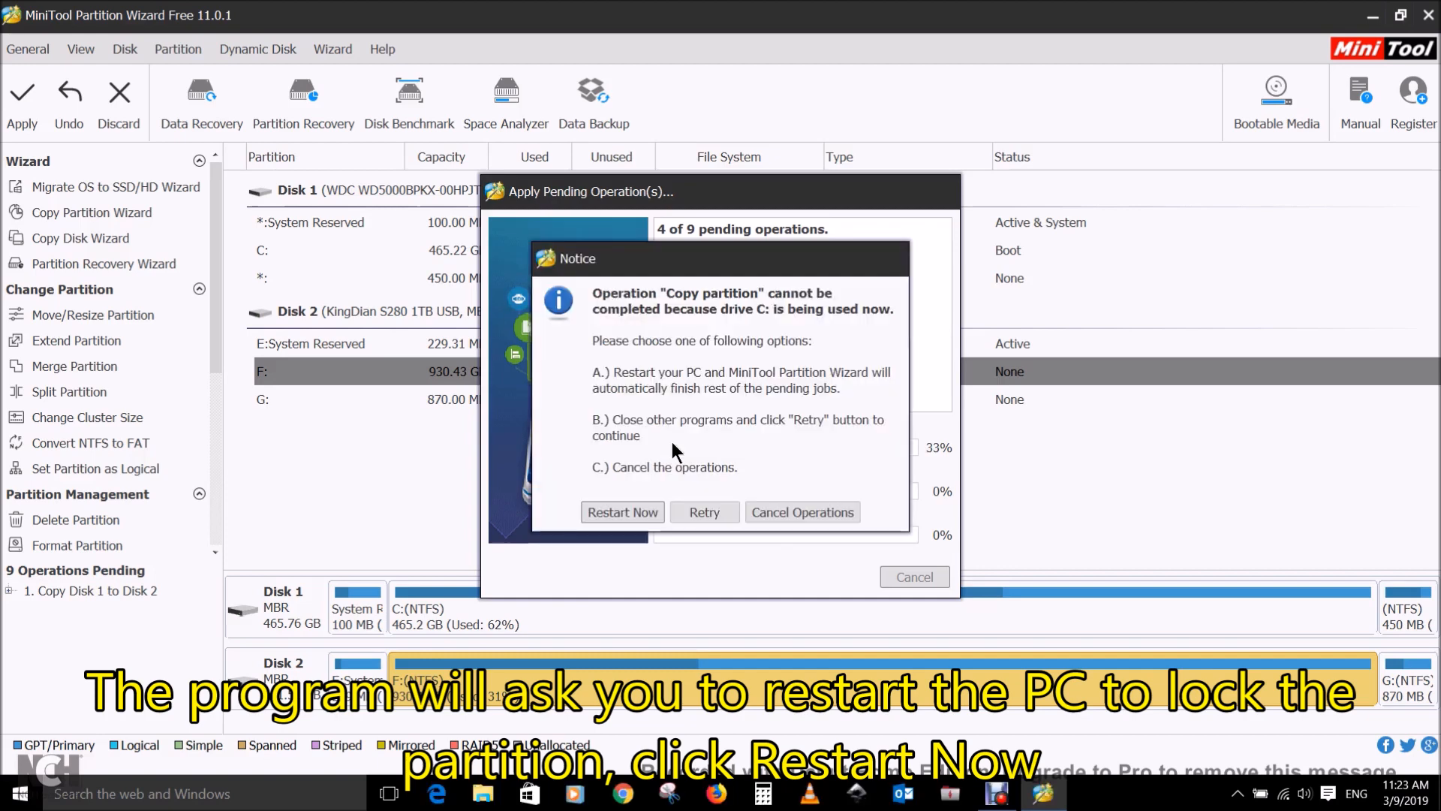
mouse_move(818, 350)
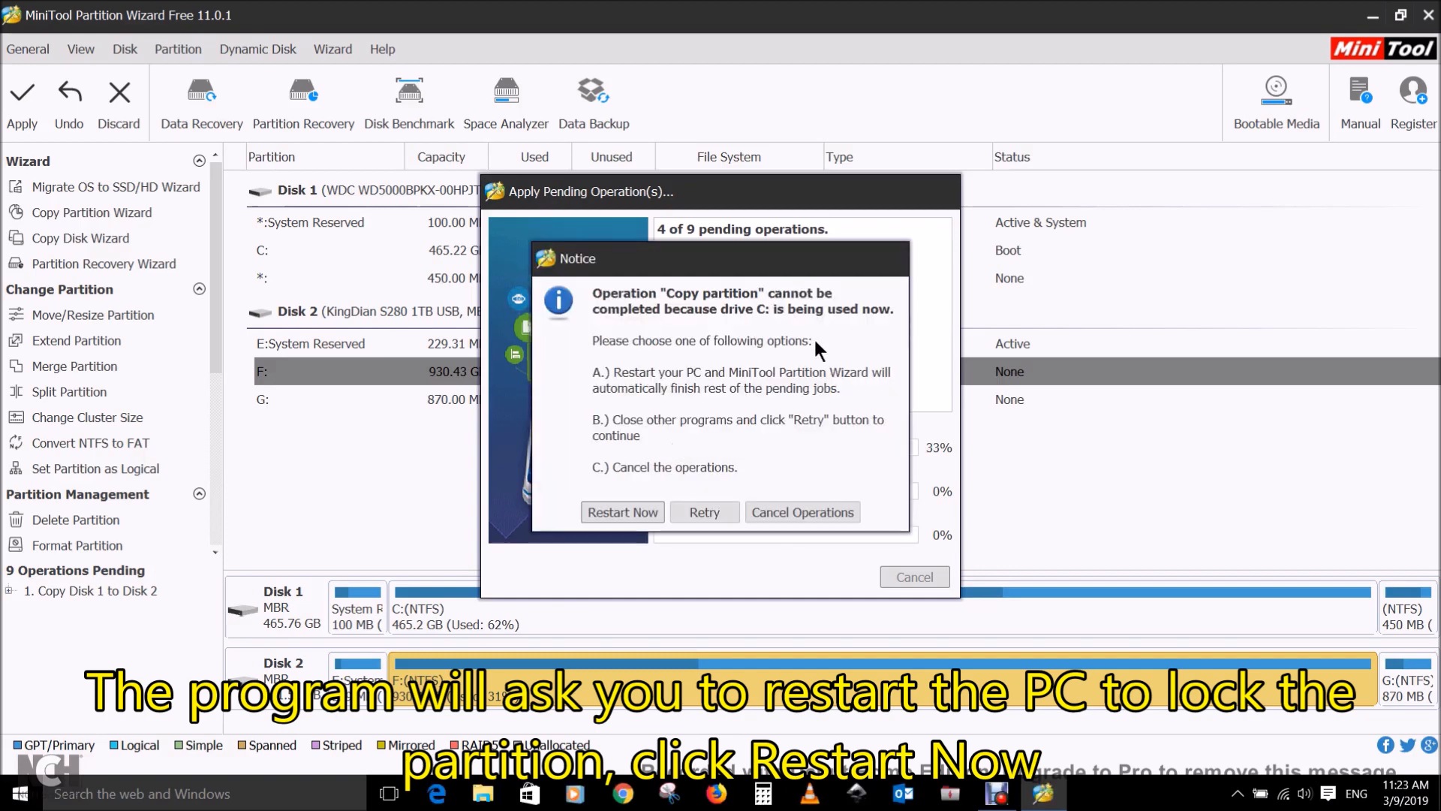
mouse_move(617, 395)
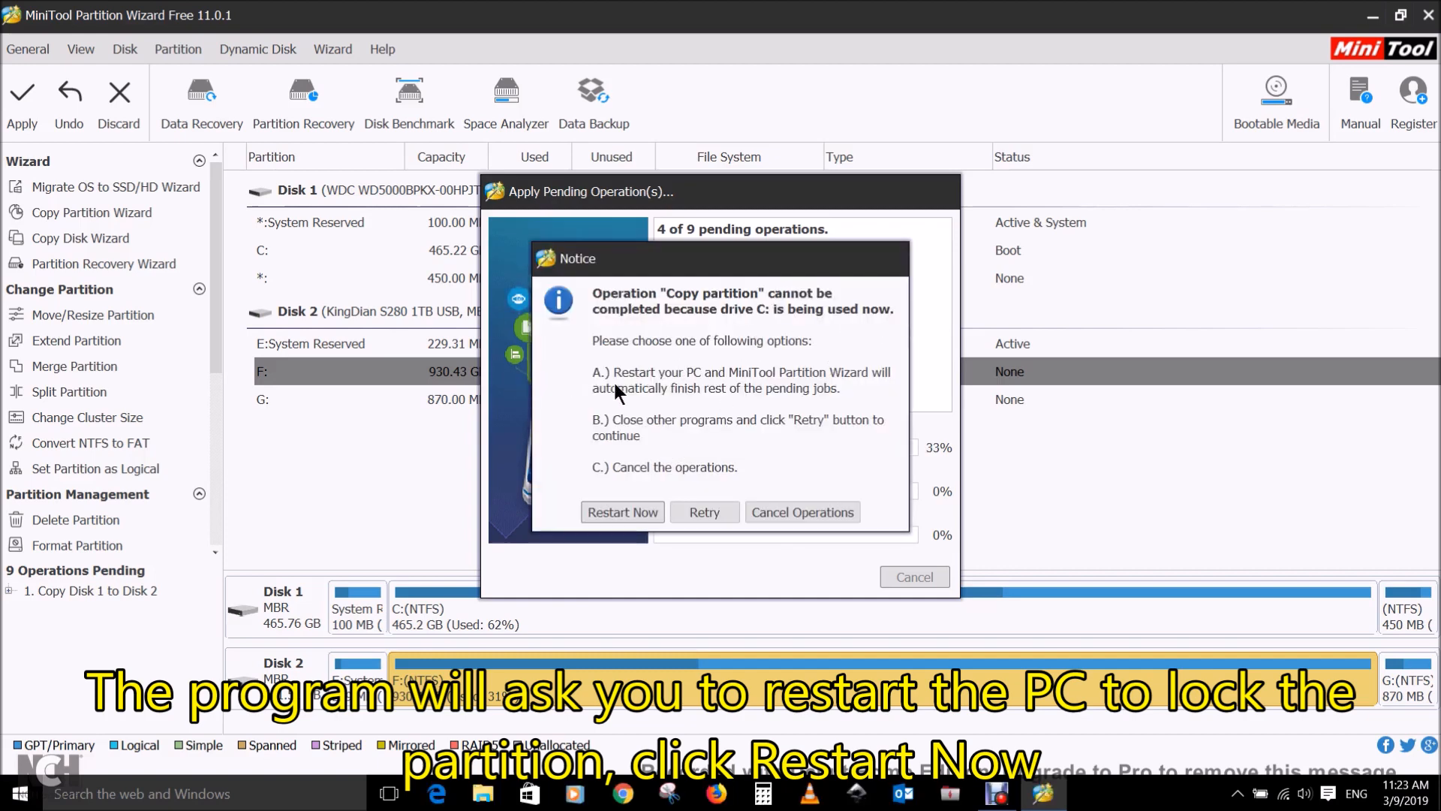
click(622, 512)
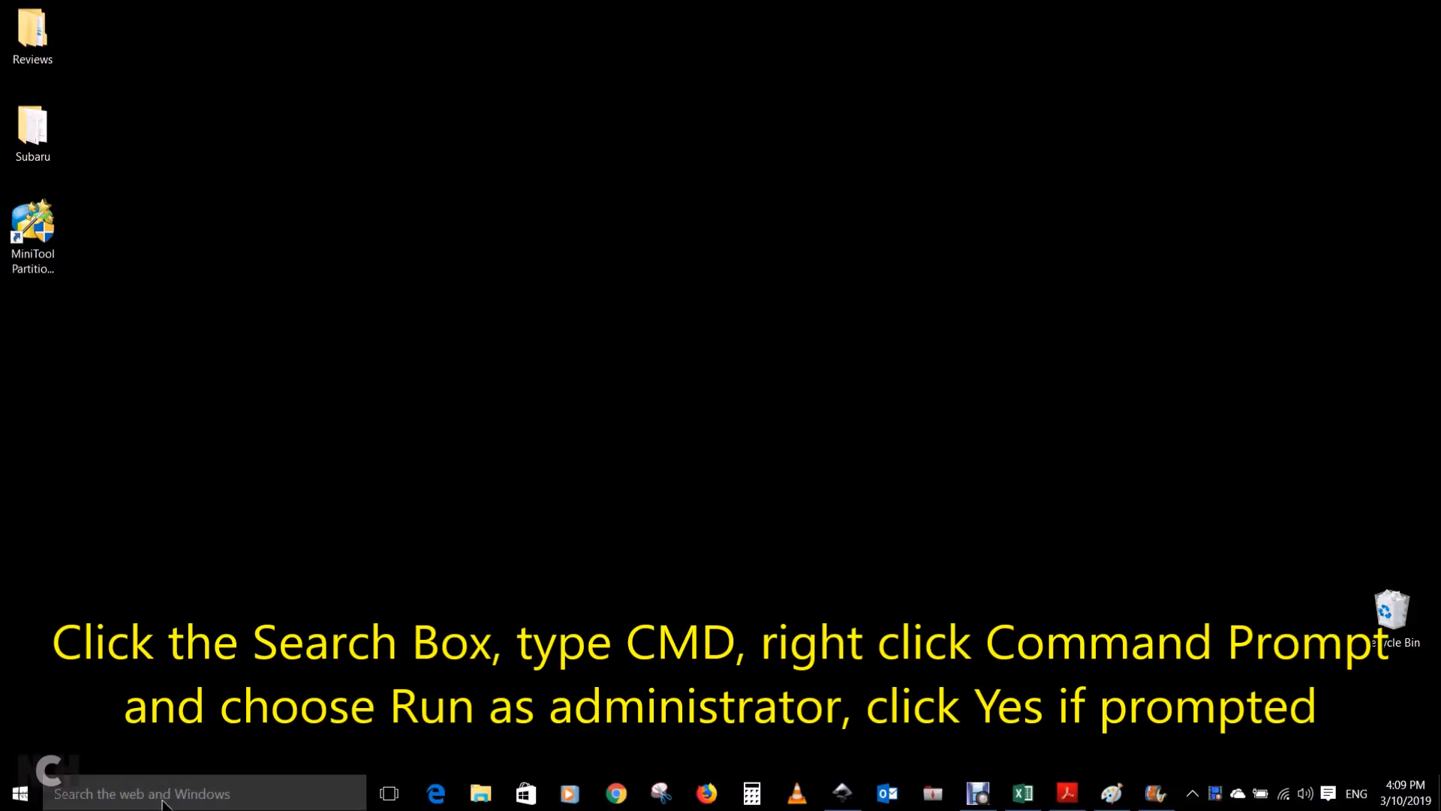
Step: Launch Command Prompt as administrator and run winsat disk read/write benchmarks on drive C
text(cmd)
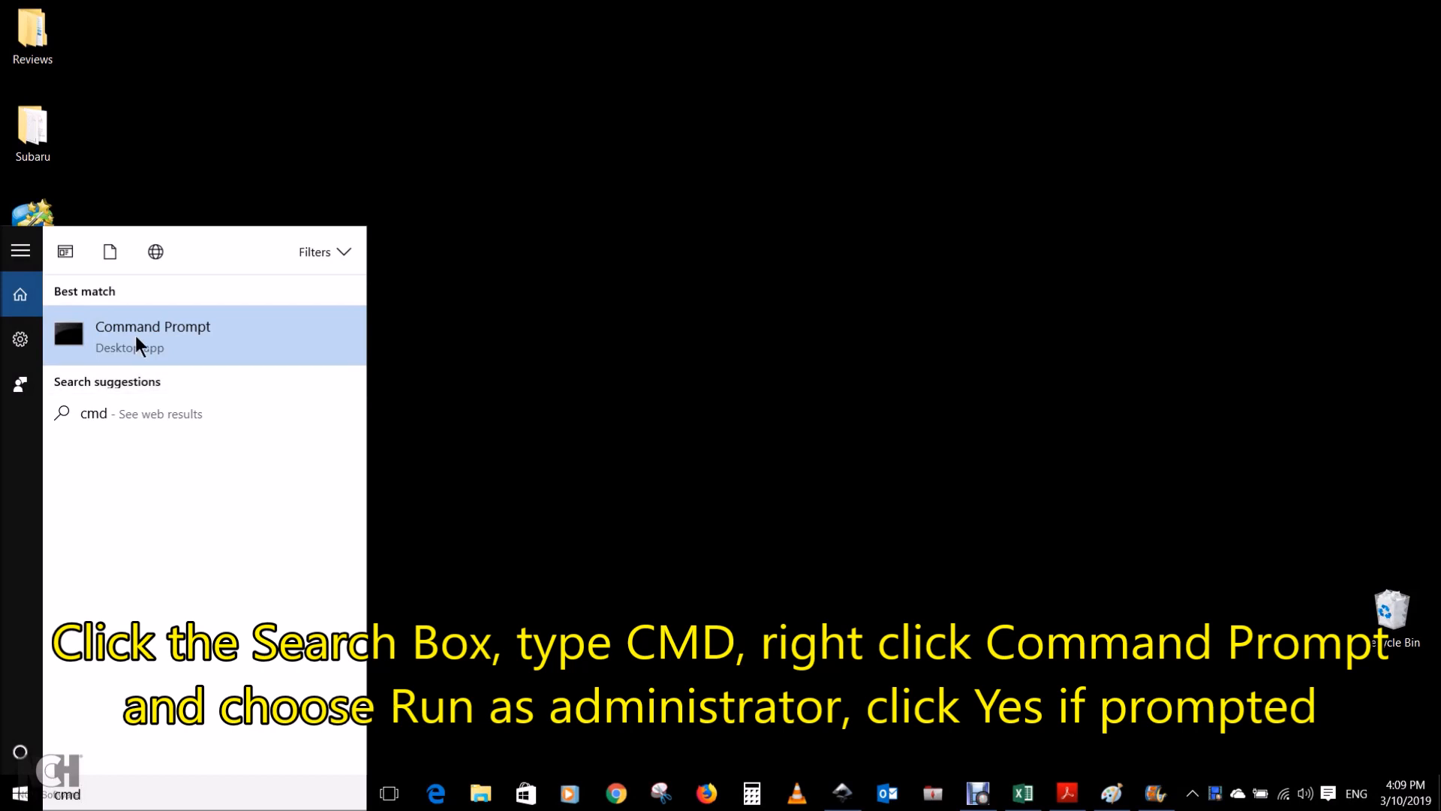
right_click(143, 334)
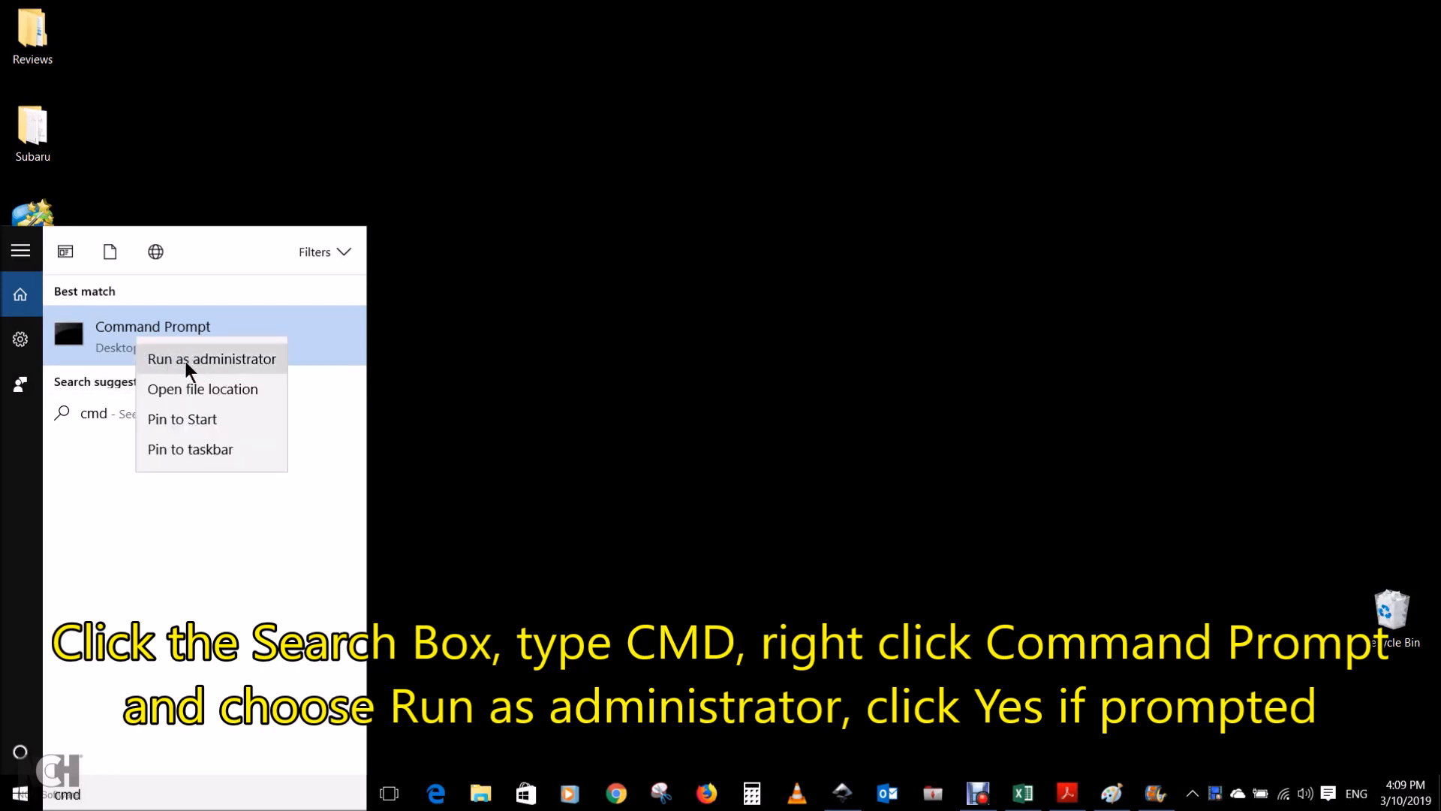
click(212, 359)
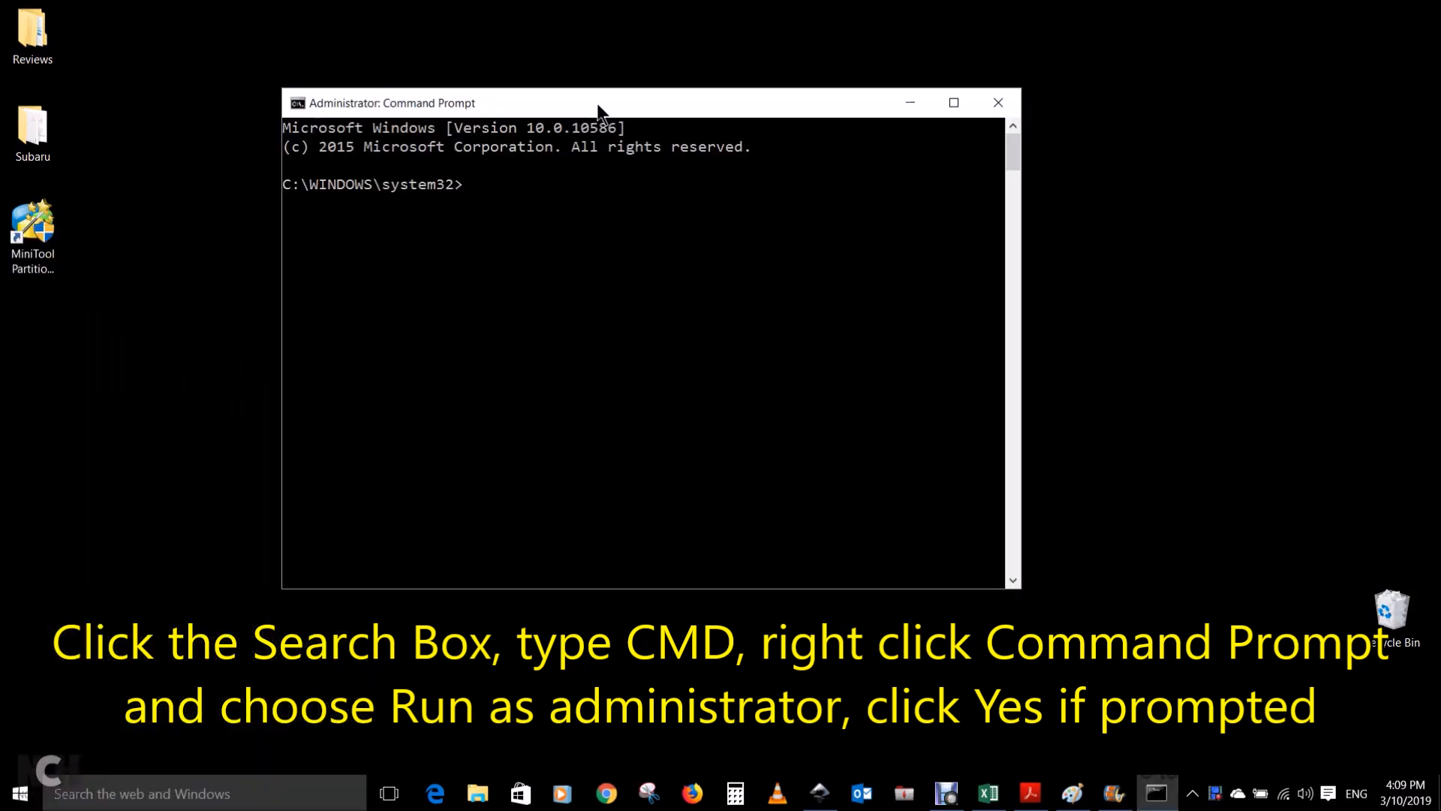
text(winsat disk -drive c -ran -read)
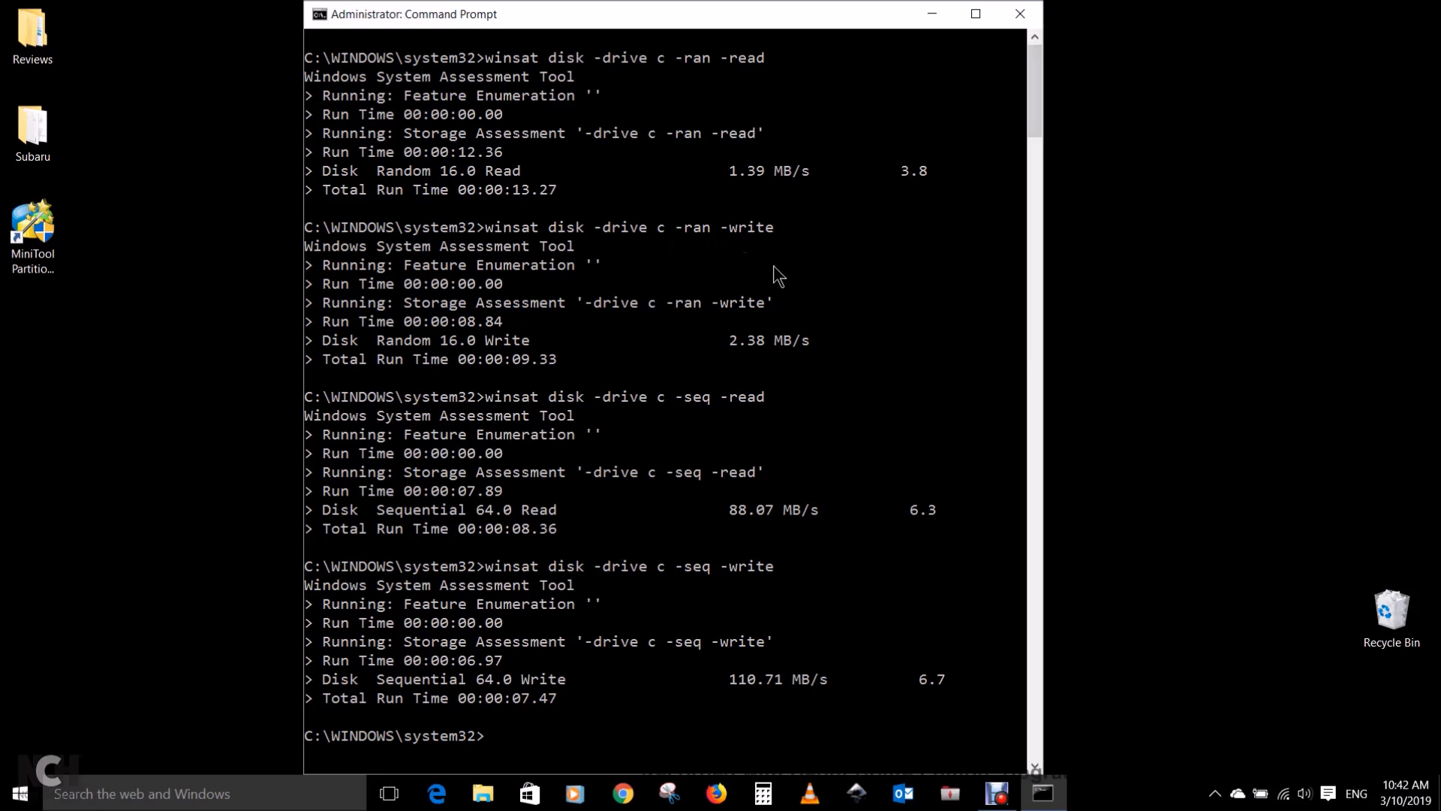
mouse_move(774, 534)
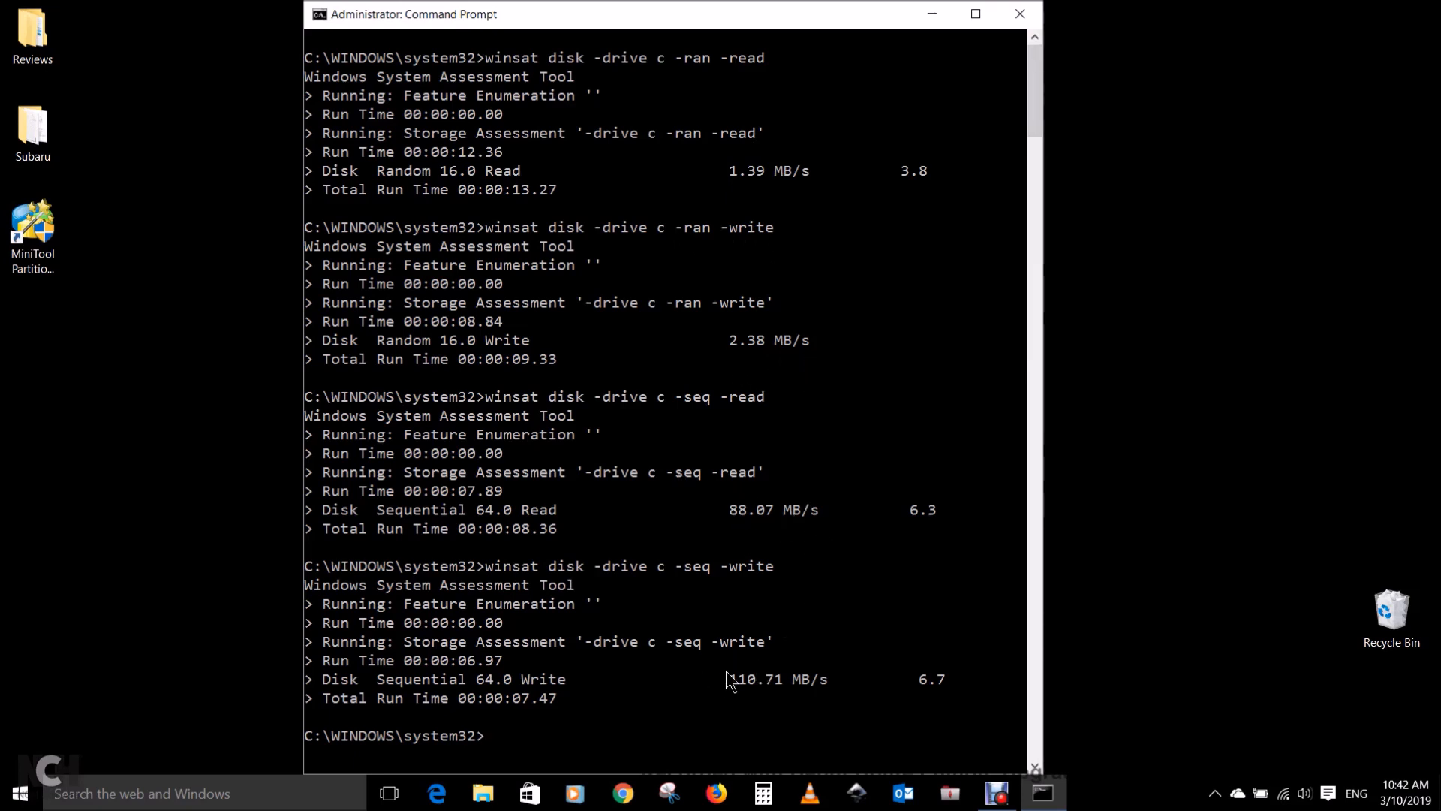
mouse_move(1247, 660)
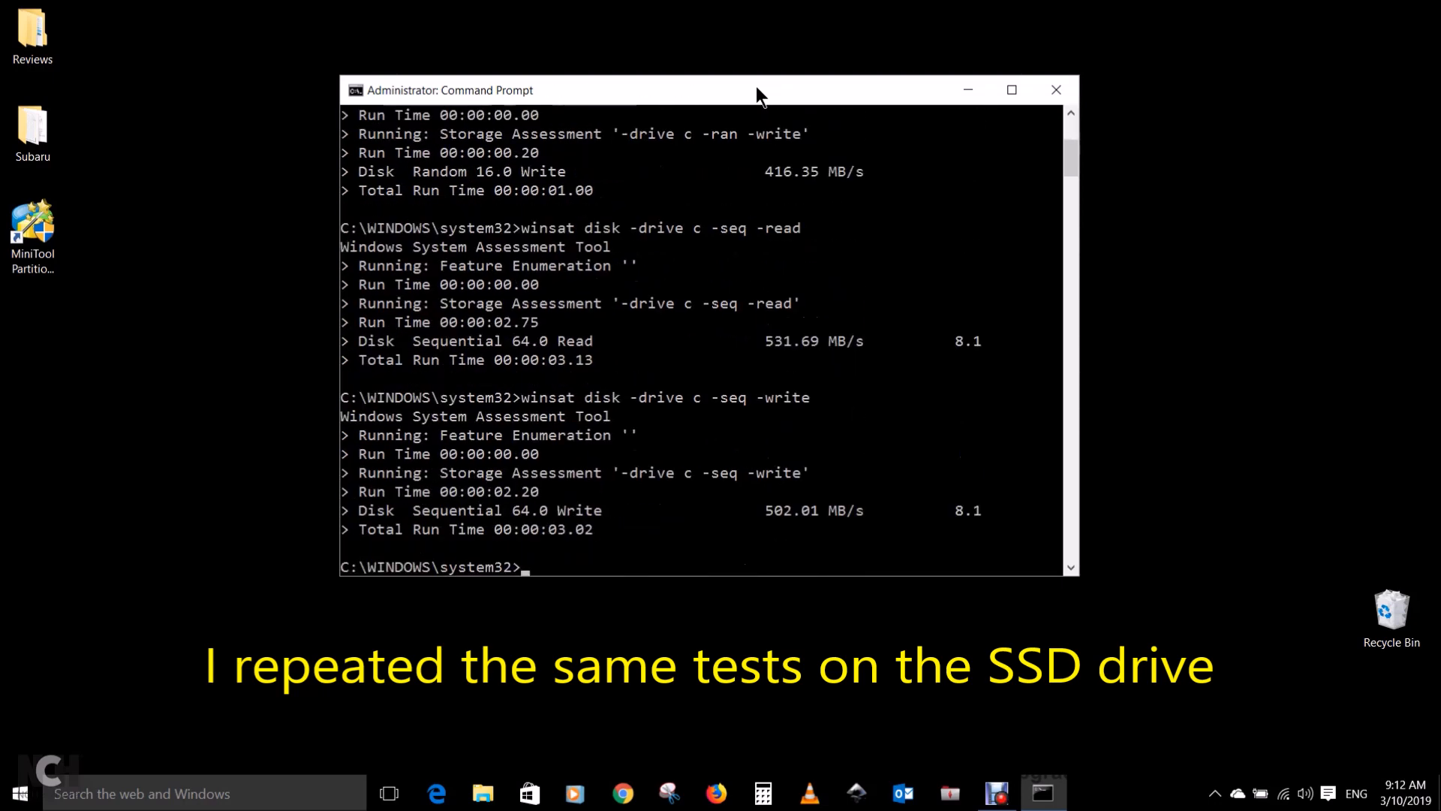
Step: Scroll through the SSD winsat results showing 531.69 MB/s read and 502.01 MB/s write
scroll(down, 3)
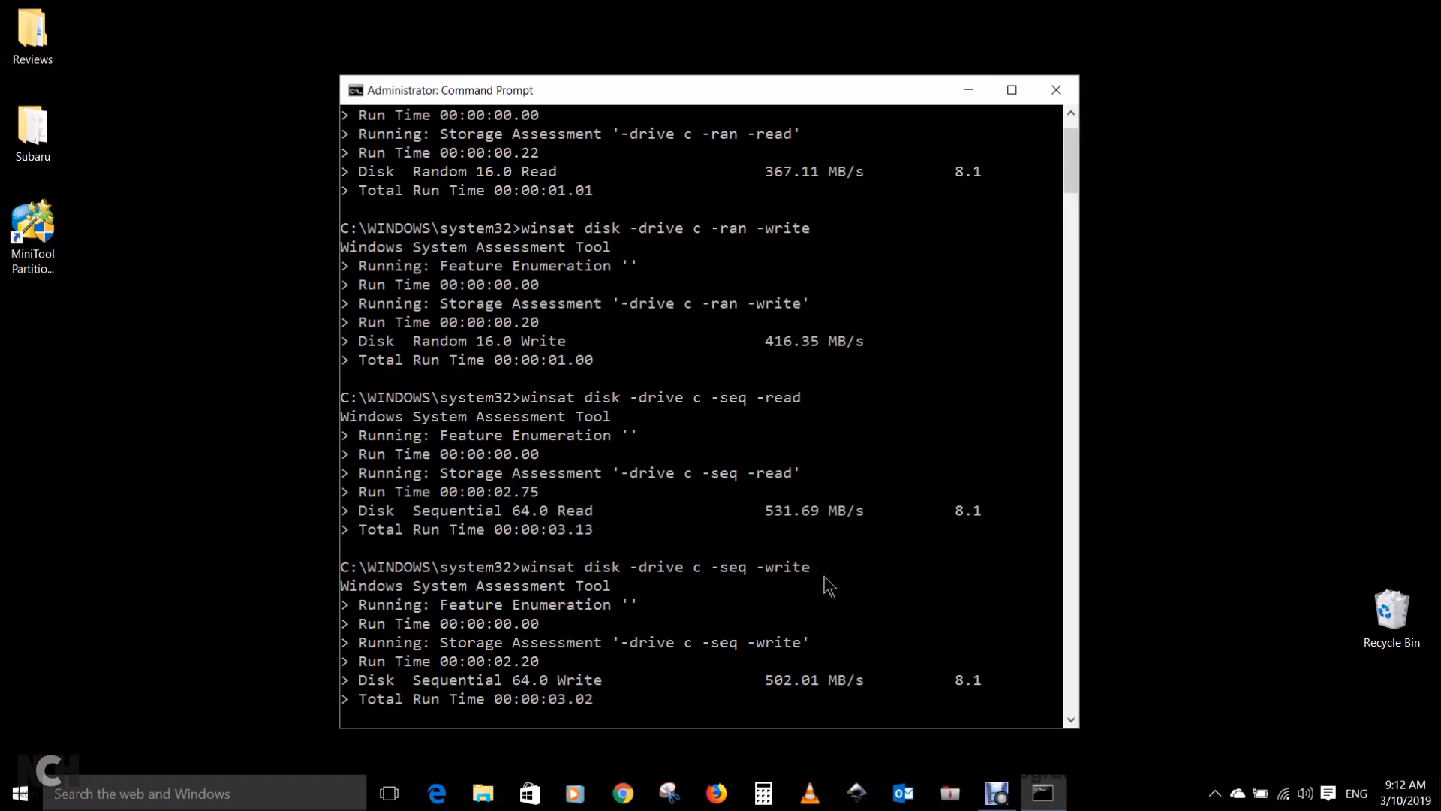
mouse_move(883, 693)
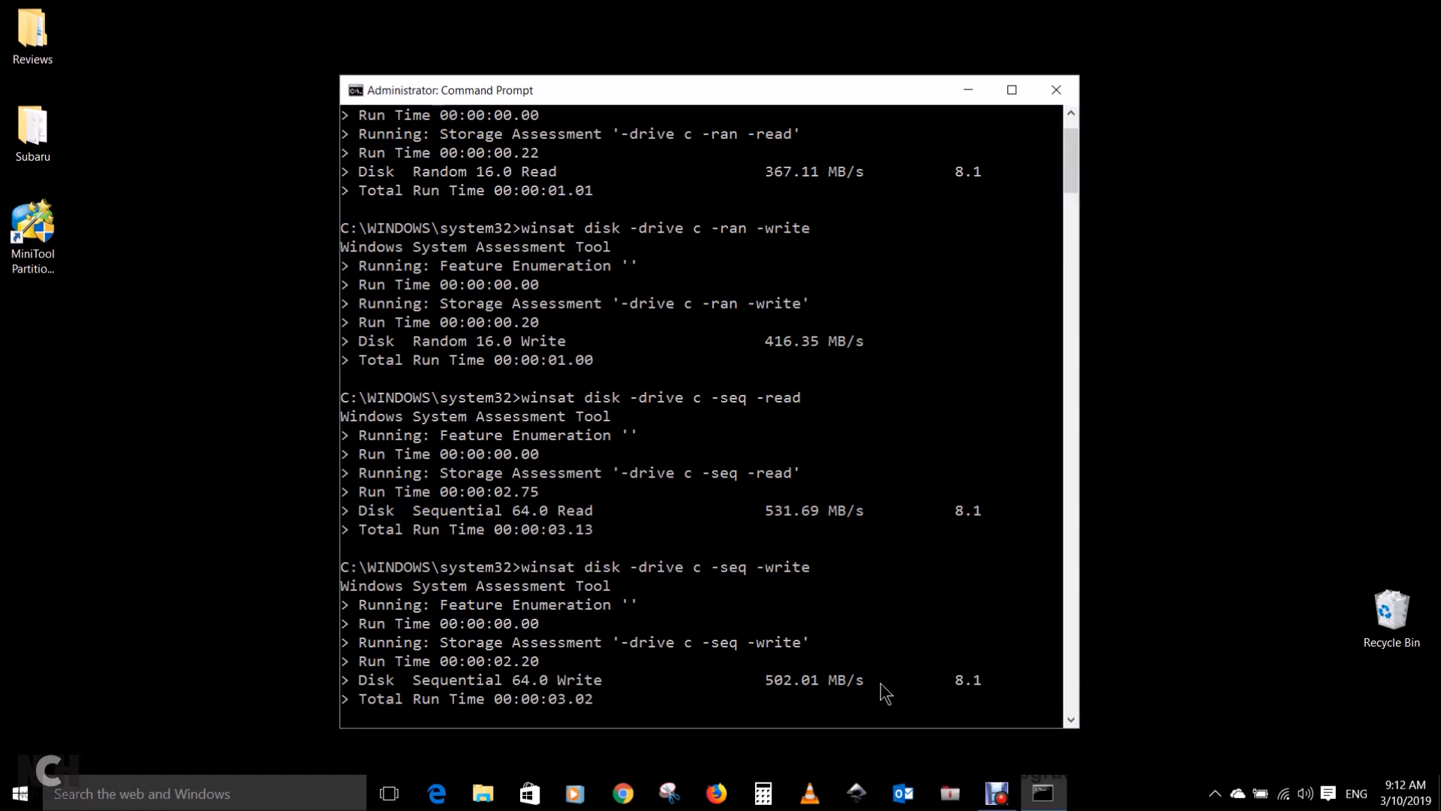